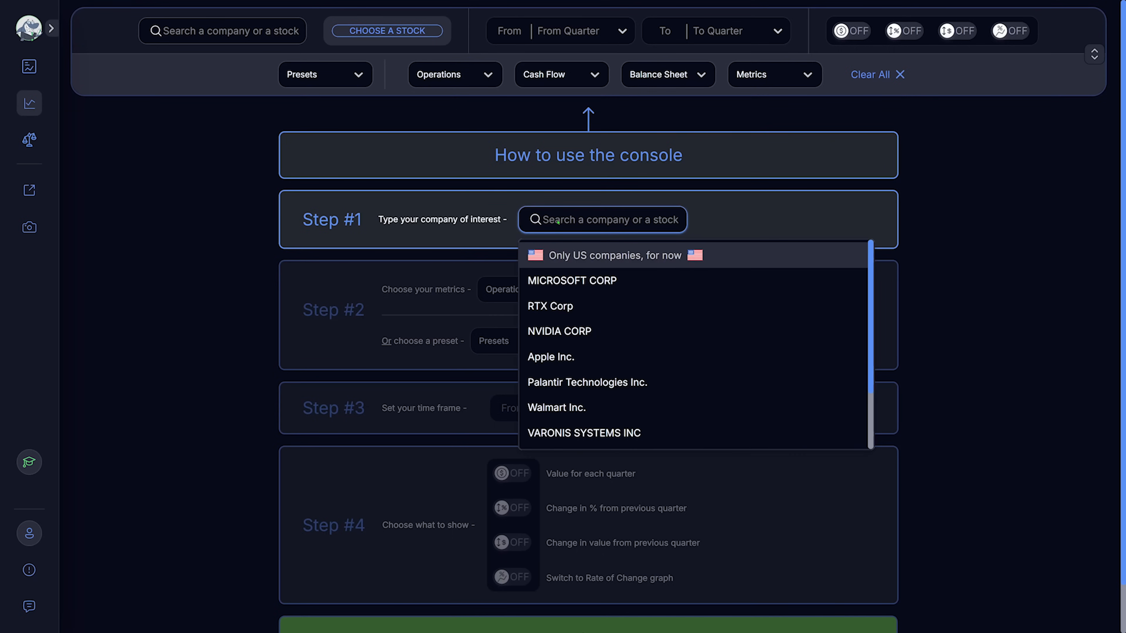
Load MICROSOFT CORP (MSFT) and chart its quarterly Total Revenue for March 2020–March 2025
{"action": "left_click", "coordinate": [572, 280]}
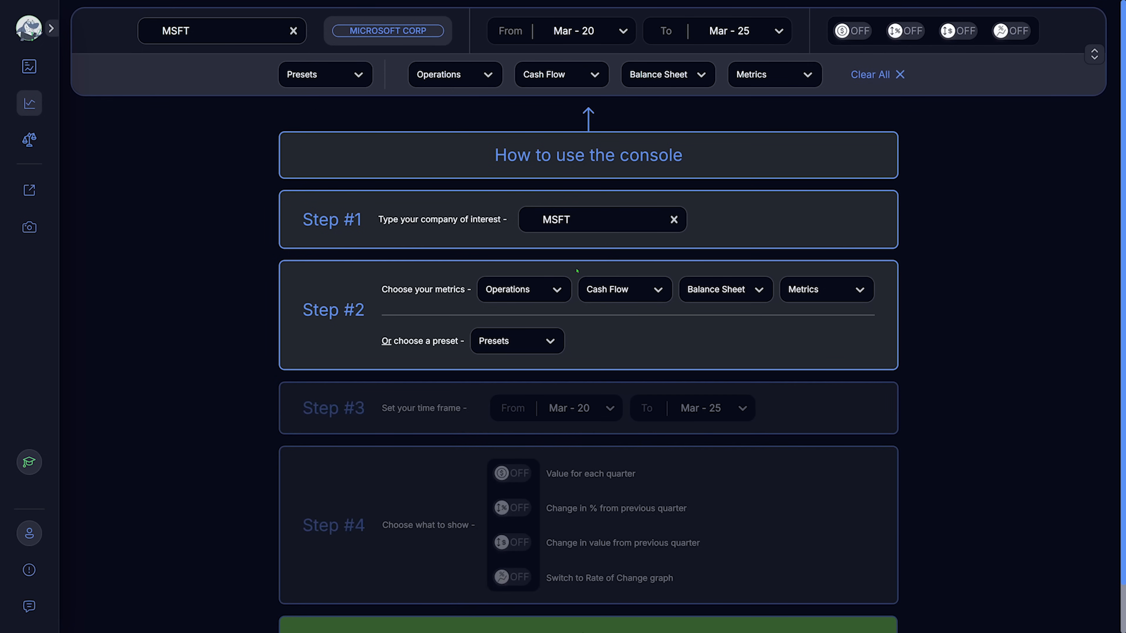
{"action": "type", "text": "totalre"}
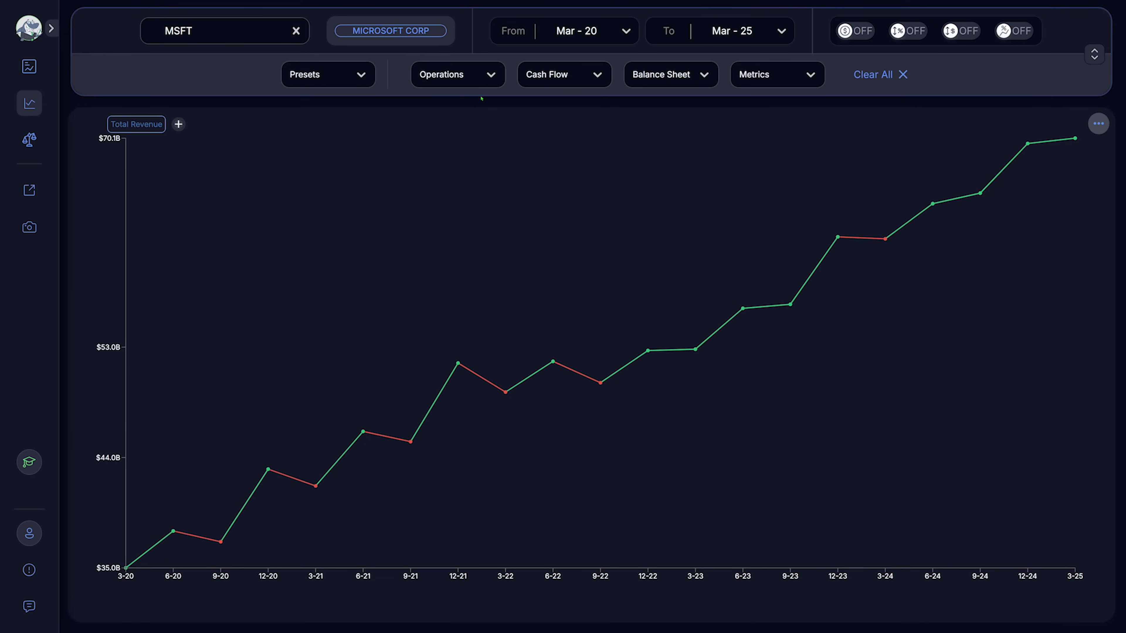
Tick Consolidated Net Income, Total Cost of Revenue and Total Operating Expenses in the Operations list
{"action": "left_click", "coordinate": [457, 74]}
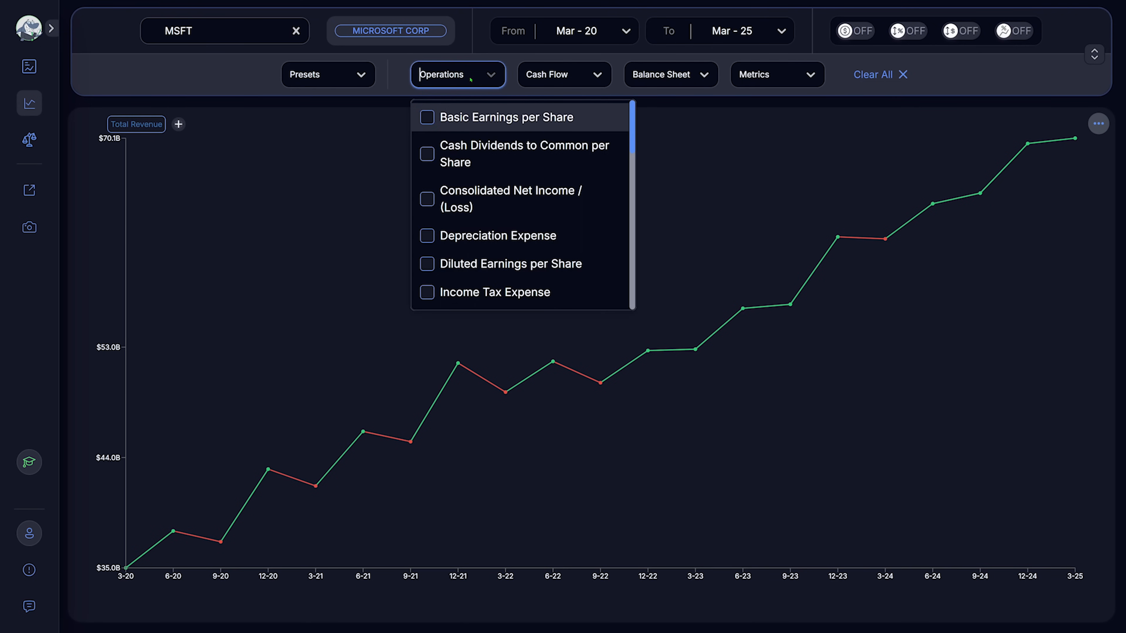
{"action": "type", "text": "conso"}
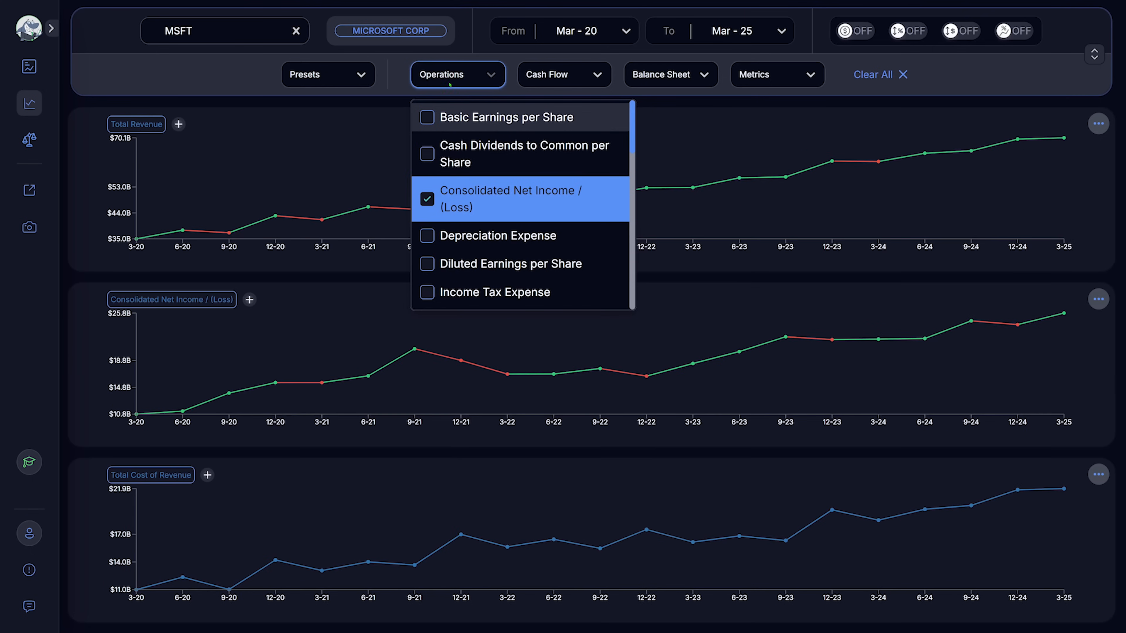
{"action": "type", "text": "total op"}
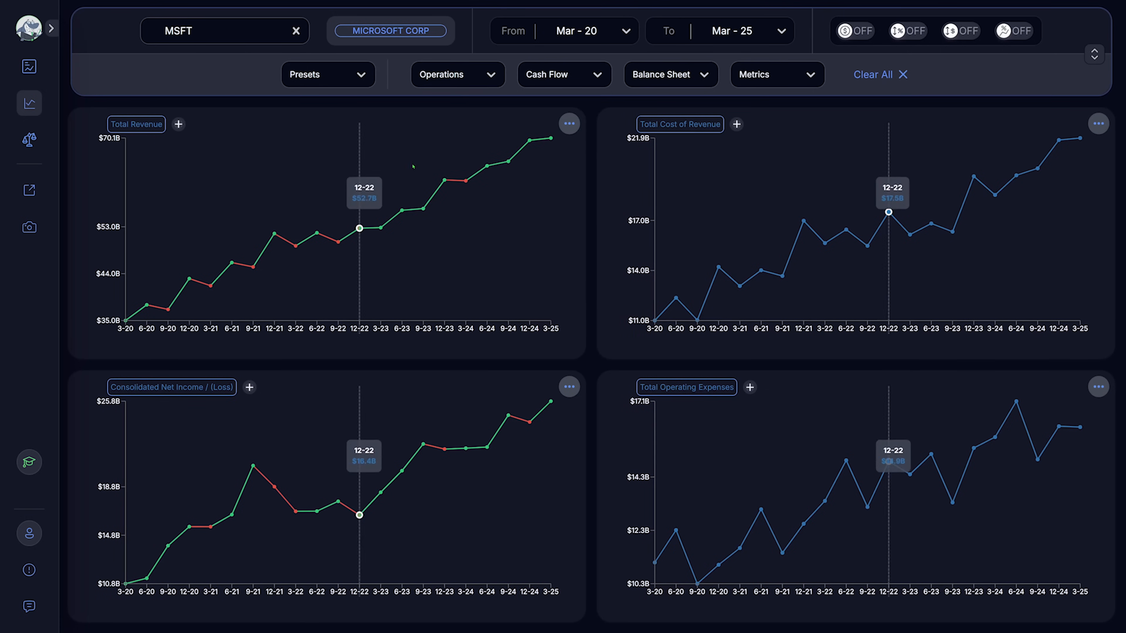
{"action": "left_click_drag", "start_coordinate": [465, 216], "coordinate": [523, 215]}
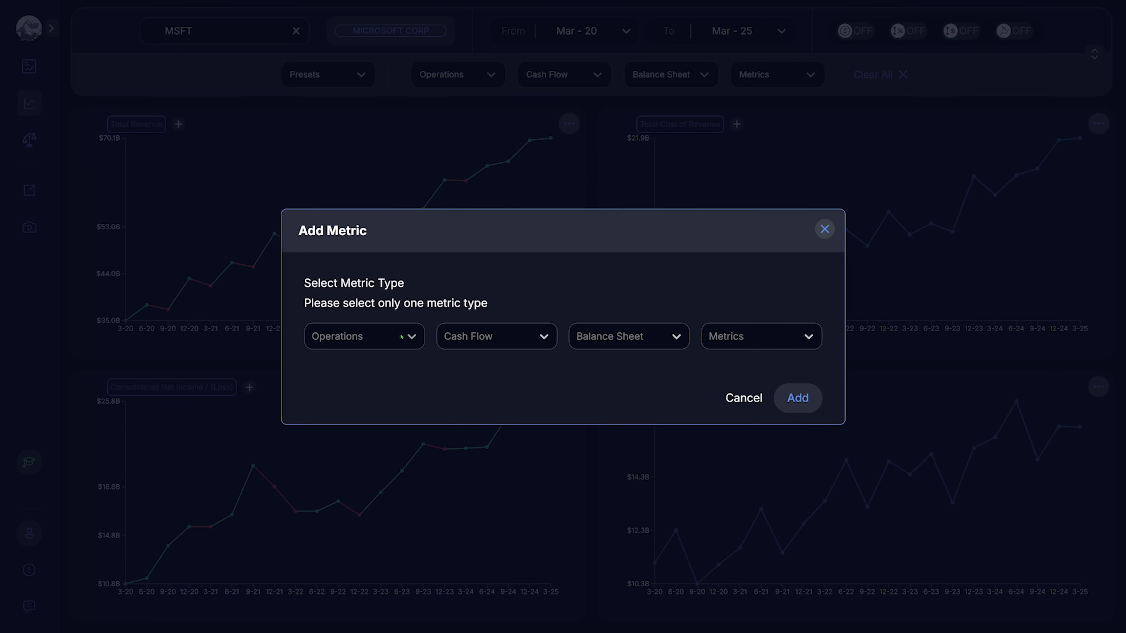
Overlay Consolidated Net Income, Total Cost of Revenue and Total Operating Expenses onto the Total Revenue chart
{"action": "type", "text": "net"}
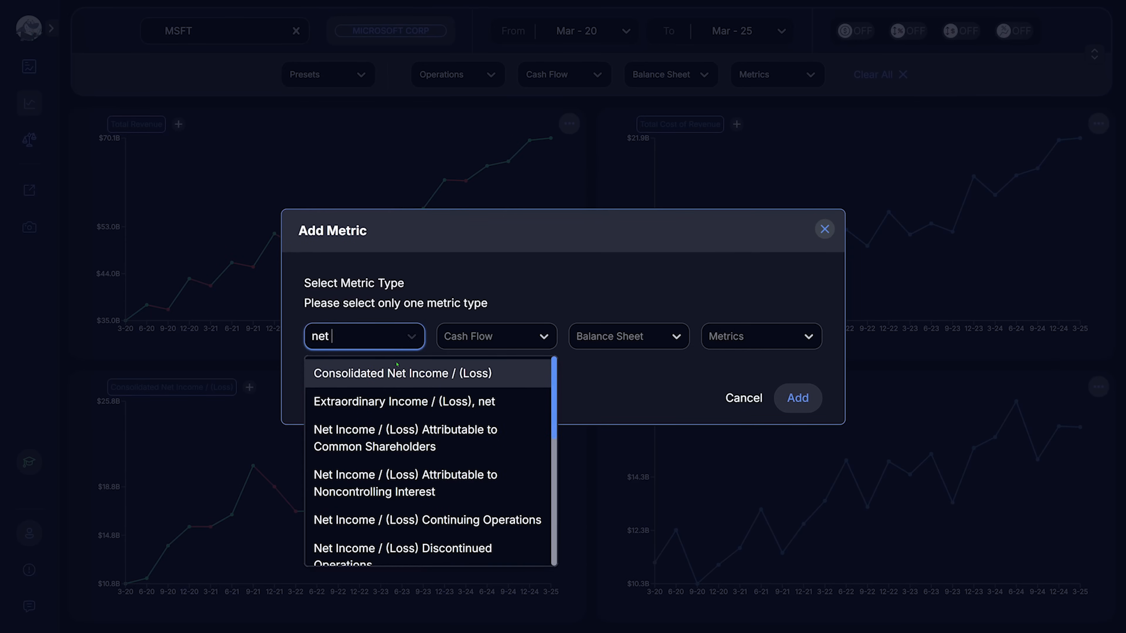
{"action": "left_click", "coordinate": [797, 397]}
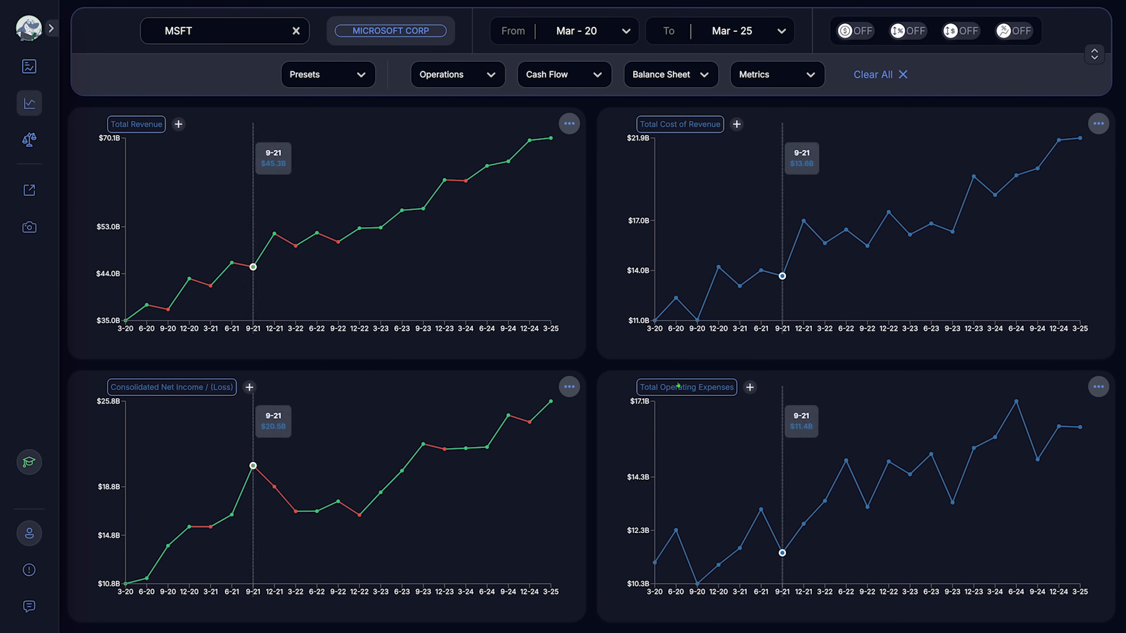
{"action": "left_click", "coordinate": [178, 124]}
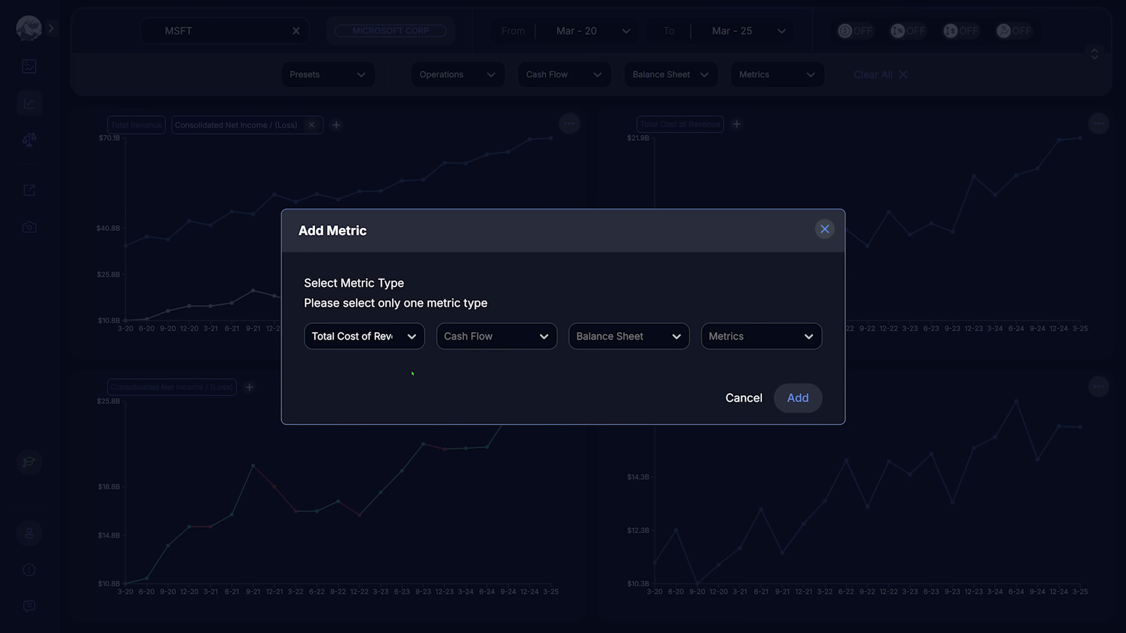
{"action": "left_click", "coordinate": [796, 397]}
{"action": "type", "text": "tota l"}
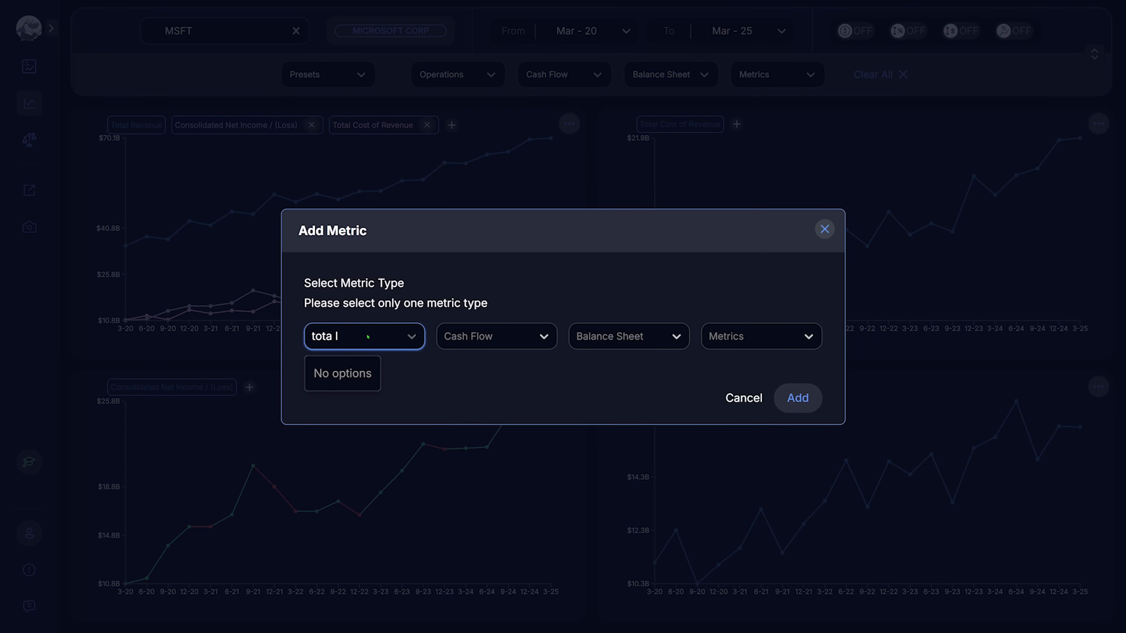
{"action": "type", "text": "op"}
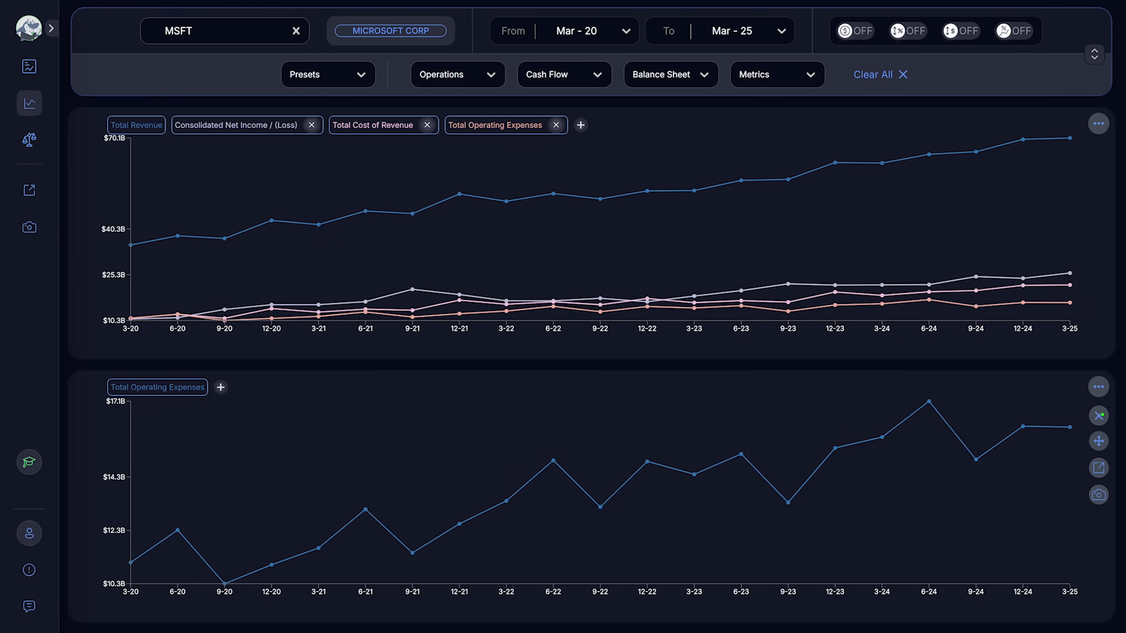
{"action": "left_click", "coordinate": [586, 31]}
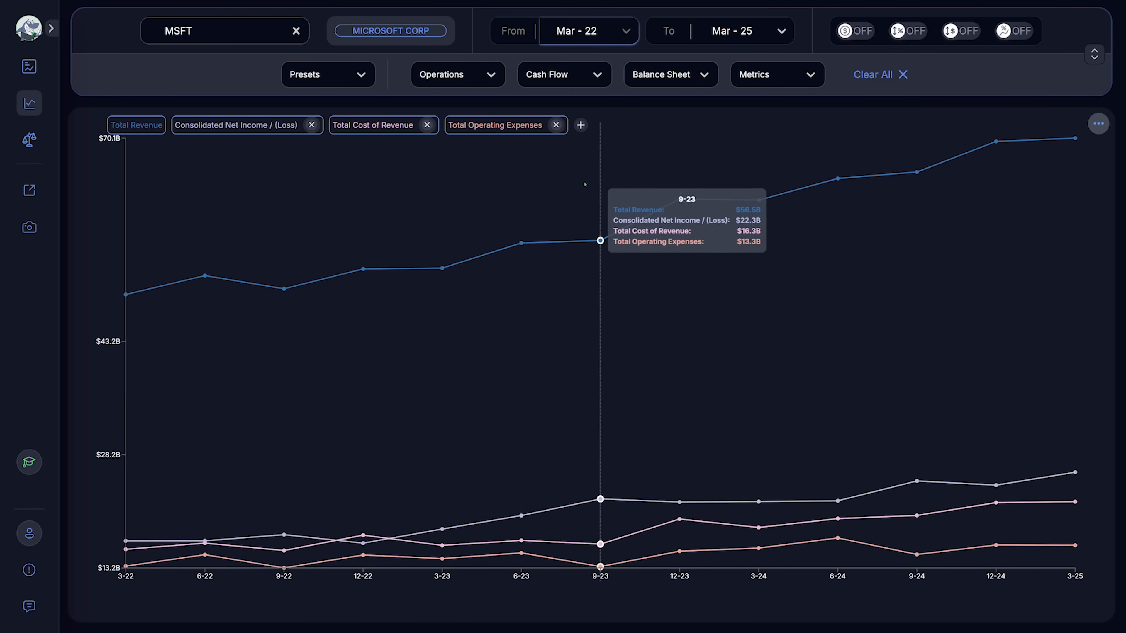
With From Quarter at Mar - 22, try value labels, % change and rate of change, then return to plain values
{"action": "left_click", "coordinate": [854, 31]}
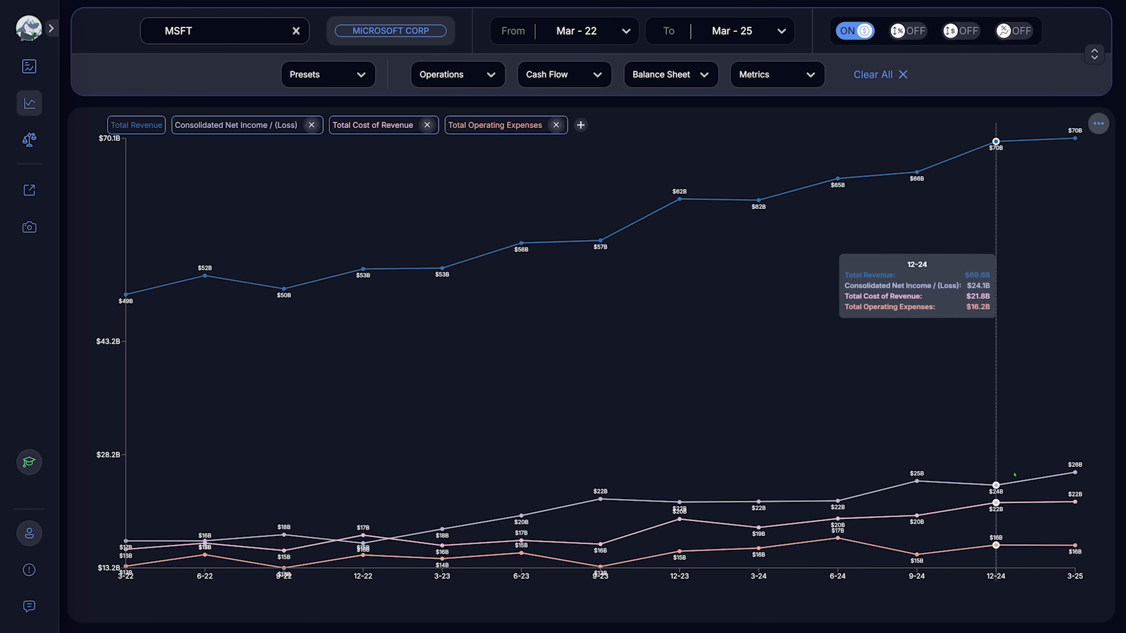
{"action": "mouse_move", "coordinate": [907, 30]}
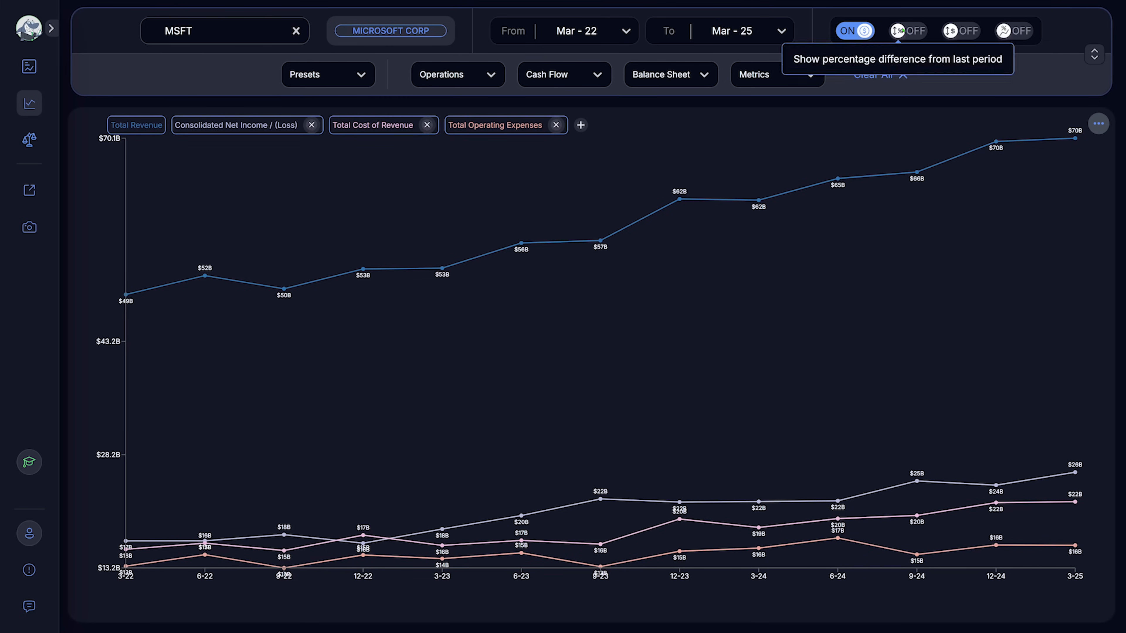
{"action": "left_click", "coordinate": [907, 31]}
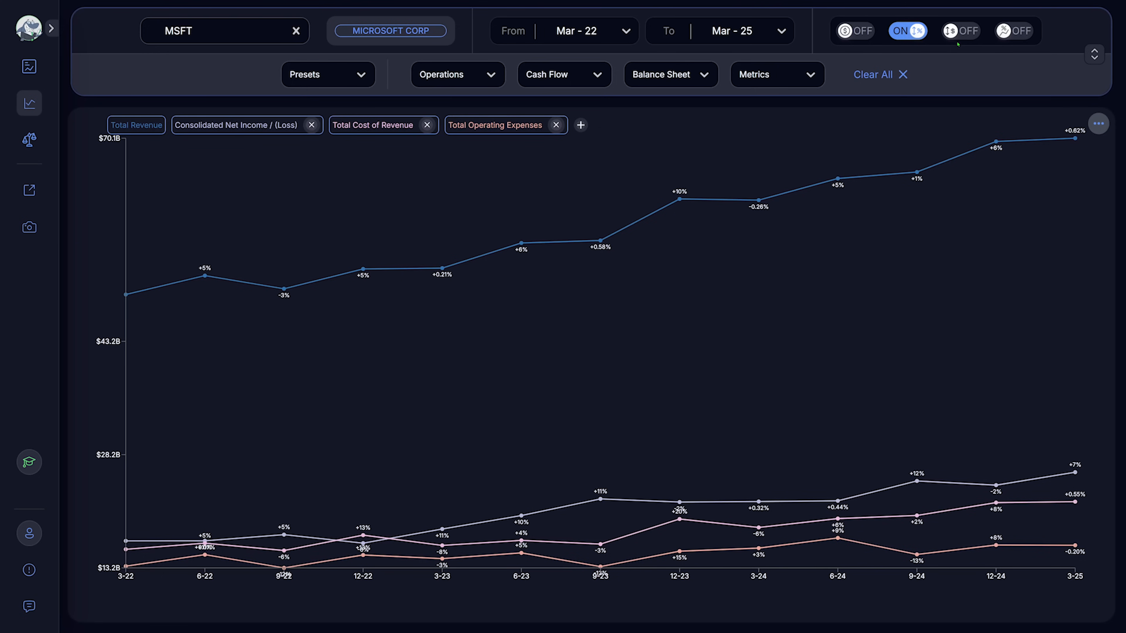
{"action": "left_click", "coordinate": [960, 30]}
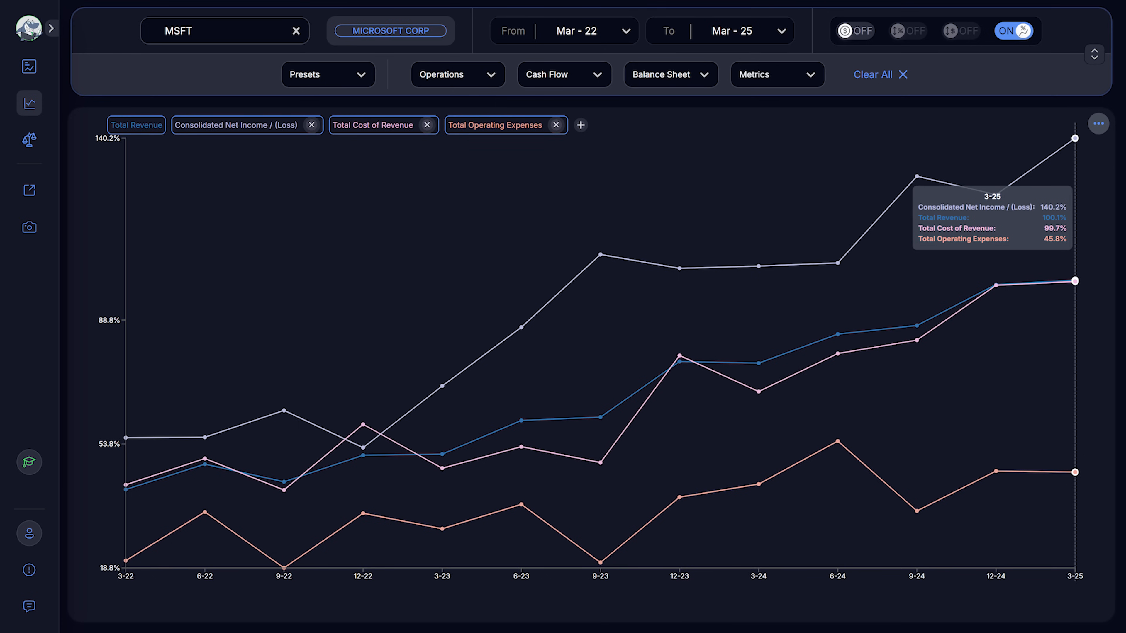
{"action": "left_click", "coordinate": [1015, 30]}
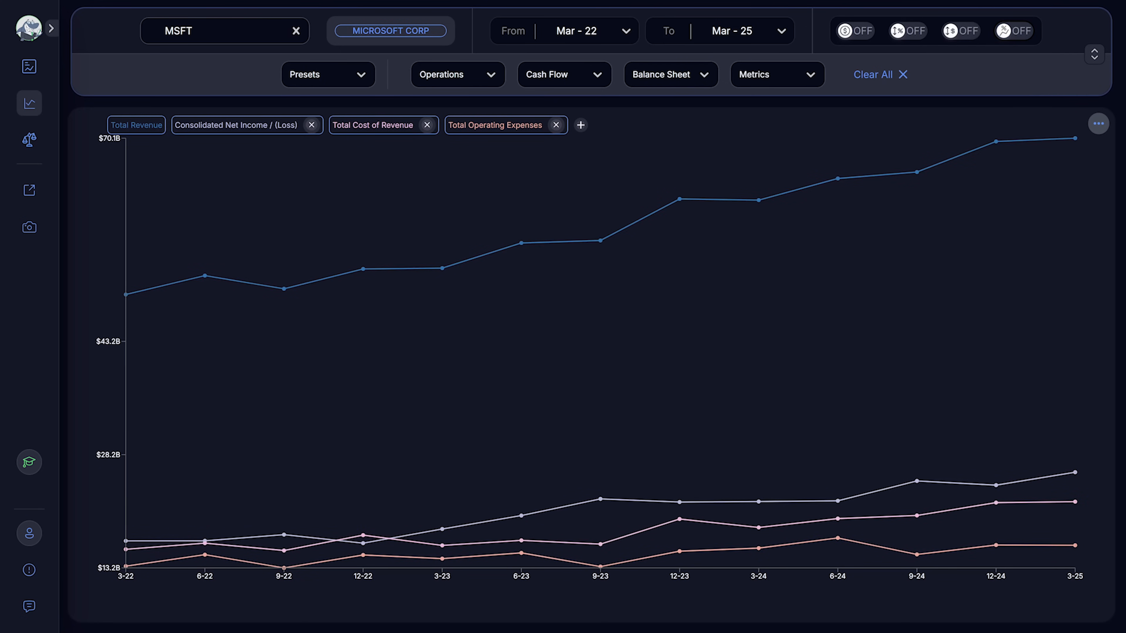
Tick Gross Margin, Operating Margin and Profit (Net Income) Margin in the Metrics list searched by 'marg'
{"action": "left_click", "coordinate": [1098, 123]}
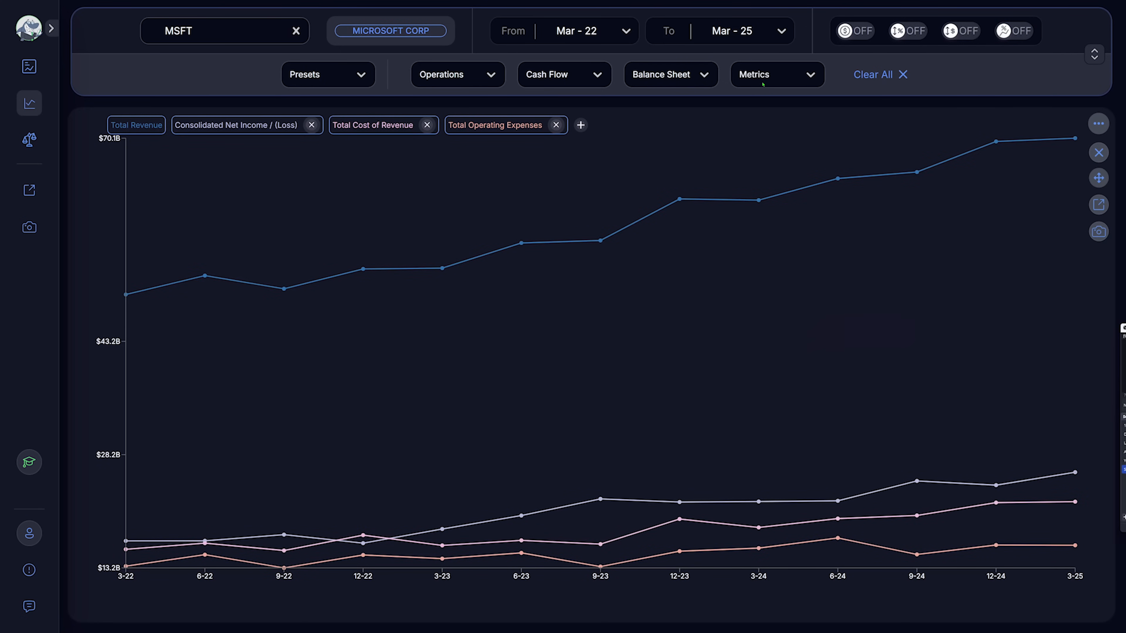
{"action": "type", "text": "marg"}
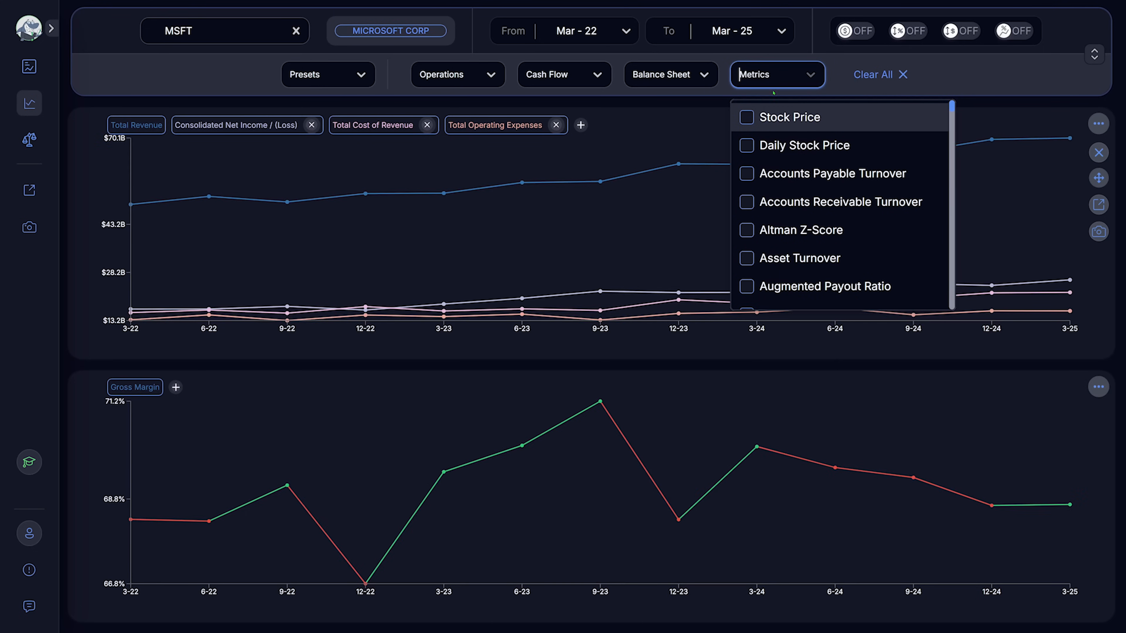
{"action": "type", "text": "marg"}
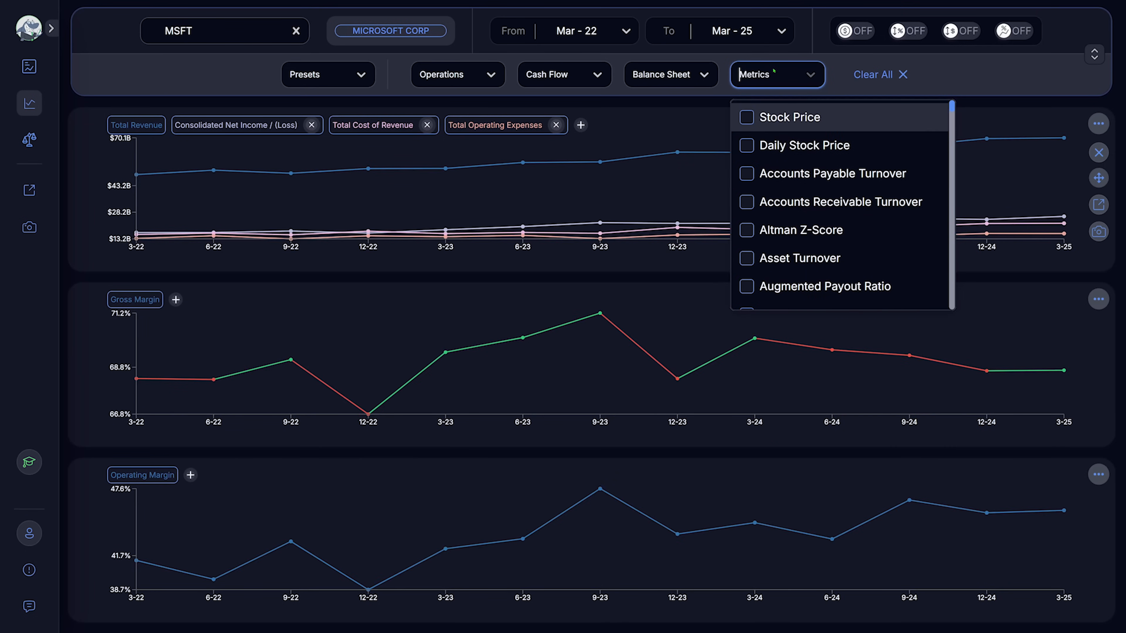
{"action": "type", "text": "marg"}
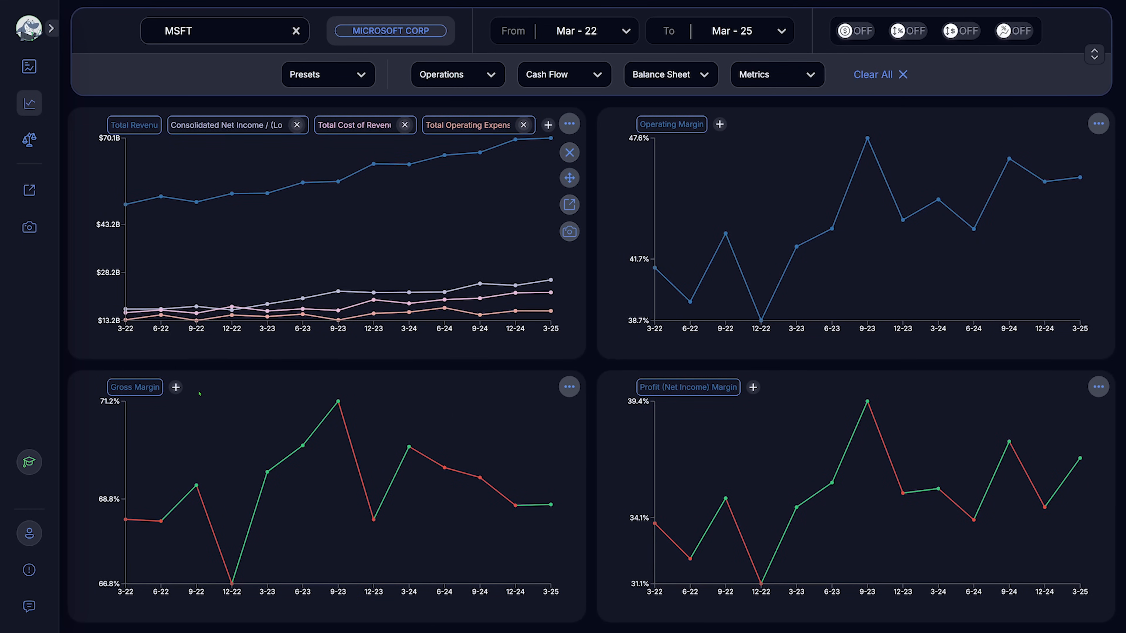
Overlay Operating Margin and Profit (Net Income) Margin onto the Gross Margin chart
{"action": "left_click", "coordinate": [760, 336]}
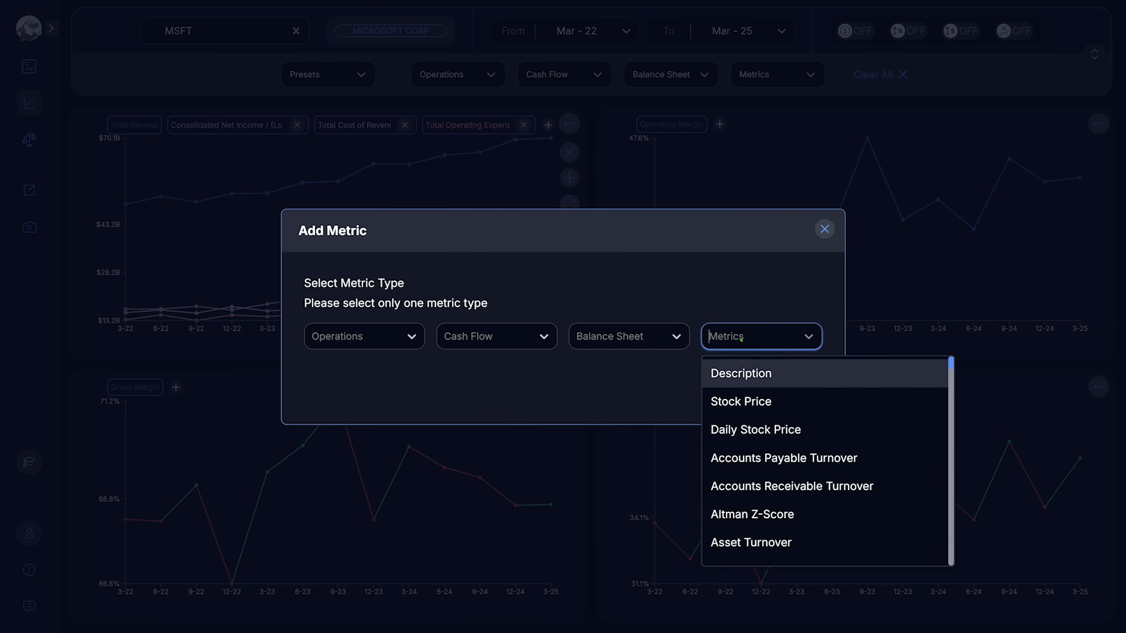
{"action": "type", "text": "marg"}
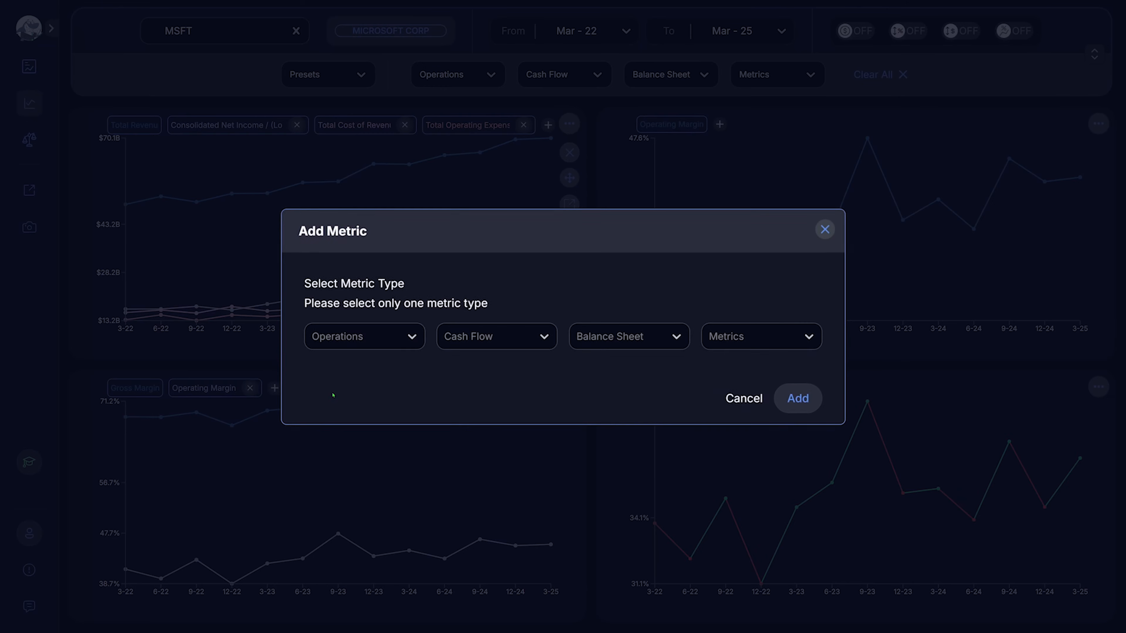
{"action": "type", "text": "marg"}
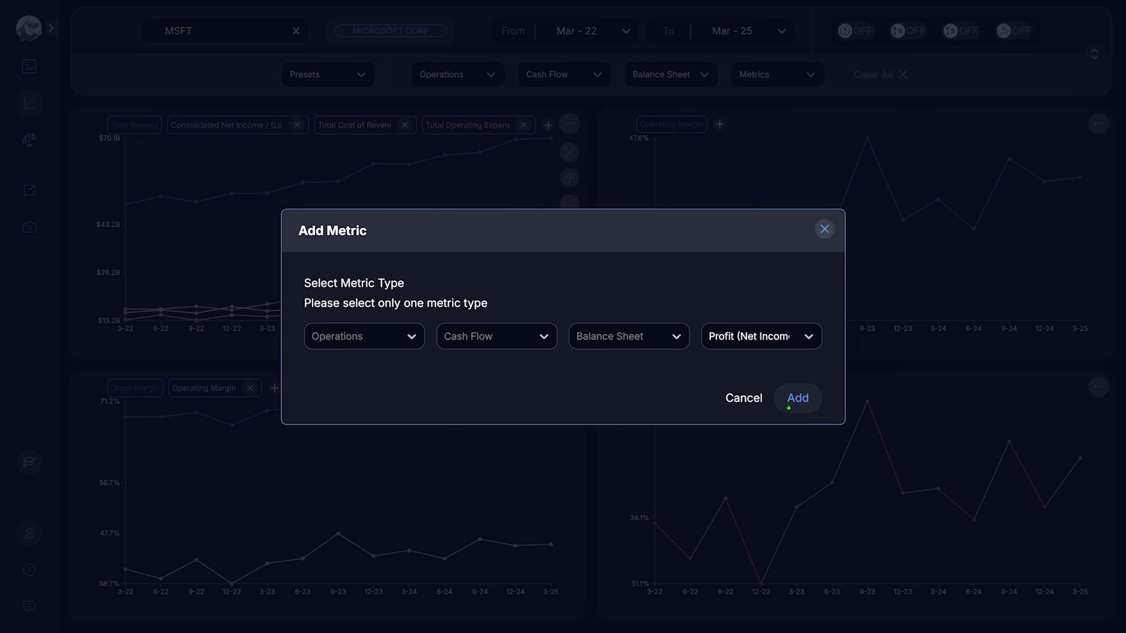
{"action": "left_click", "coordinate": [797, 397]}
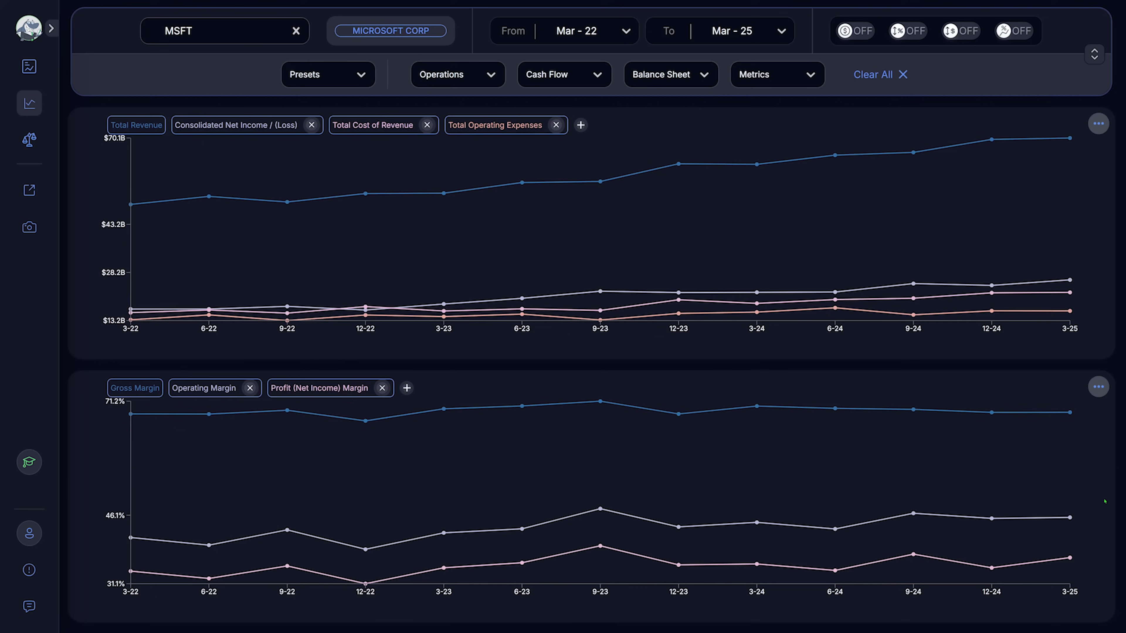
{"action": "mouse_move", "coordinate": [991, 139]}
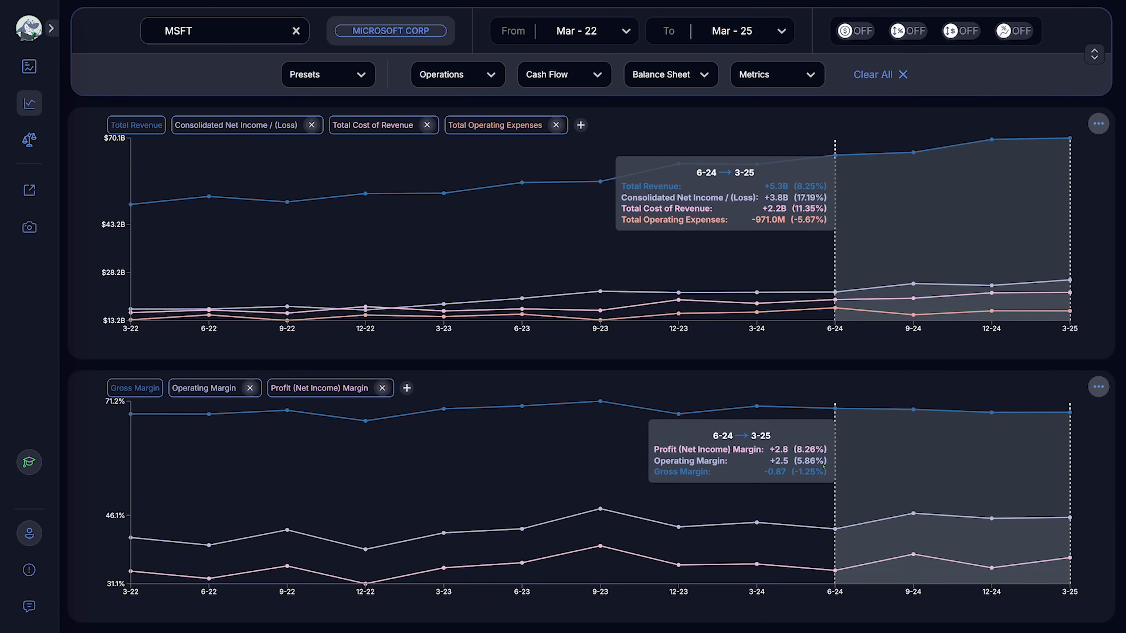
{"action": "mouse_move", "coordinate": [912, 473]}
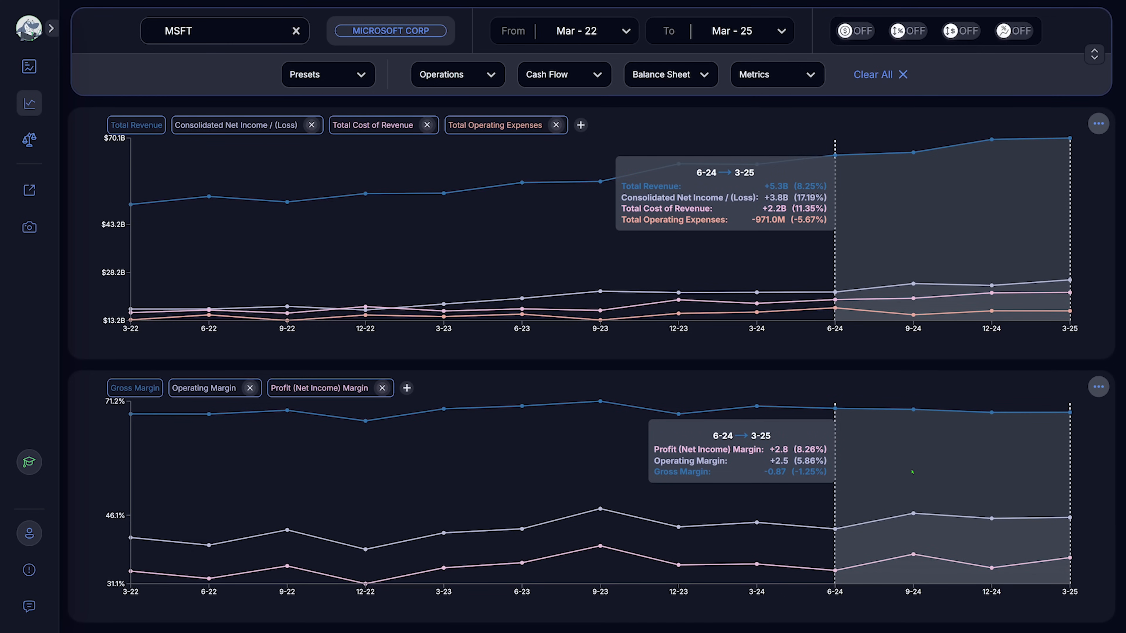
{"action": "mouse_move", "coordinate": [1069, 137]}
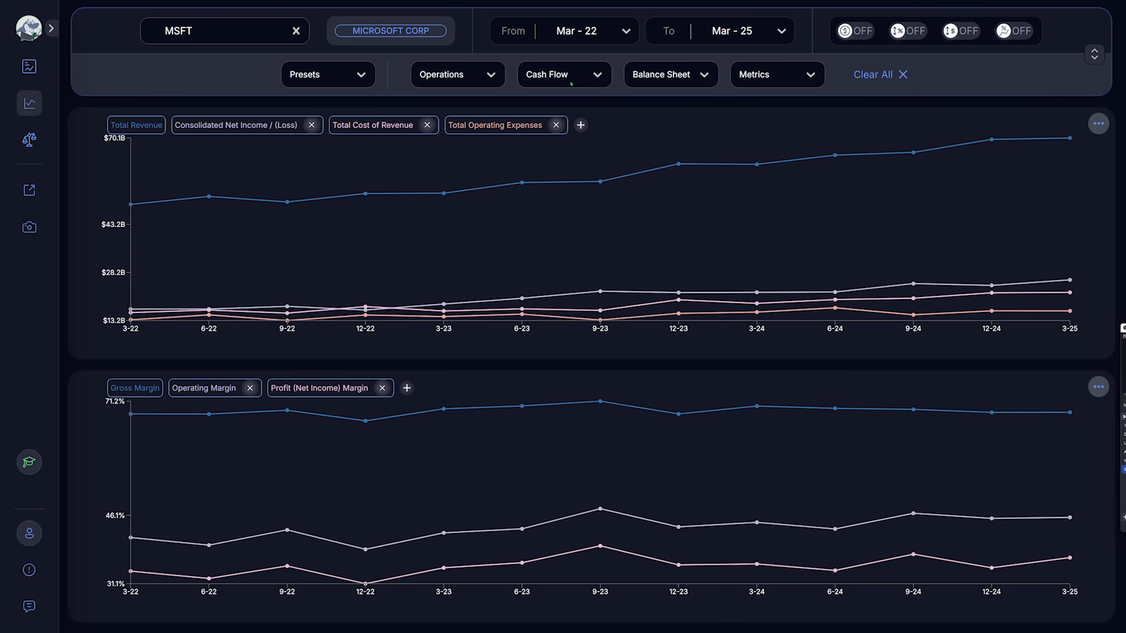
{"action": "left_click", "coordinate": [563, 74]}
{"action": "type", "text": "n"}
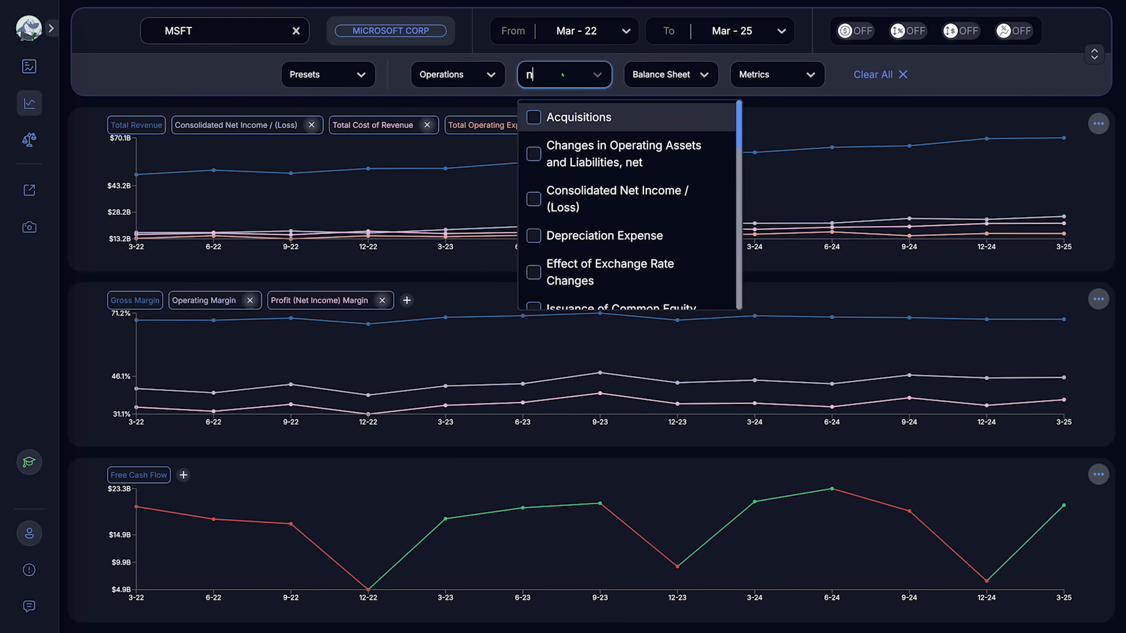
Chart Net Cash From Operating Activities and overlay it on the Free Cash Flow chart
{"action": "type", "text": "cash from op"}
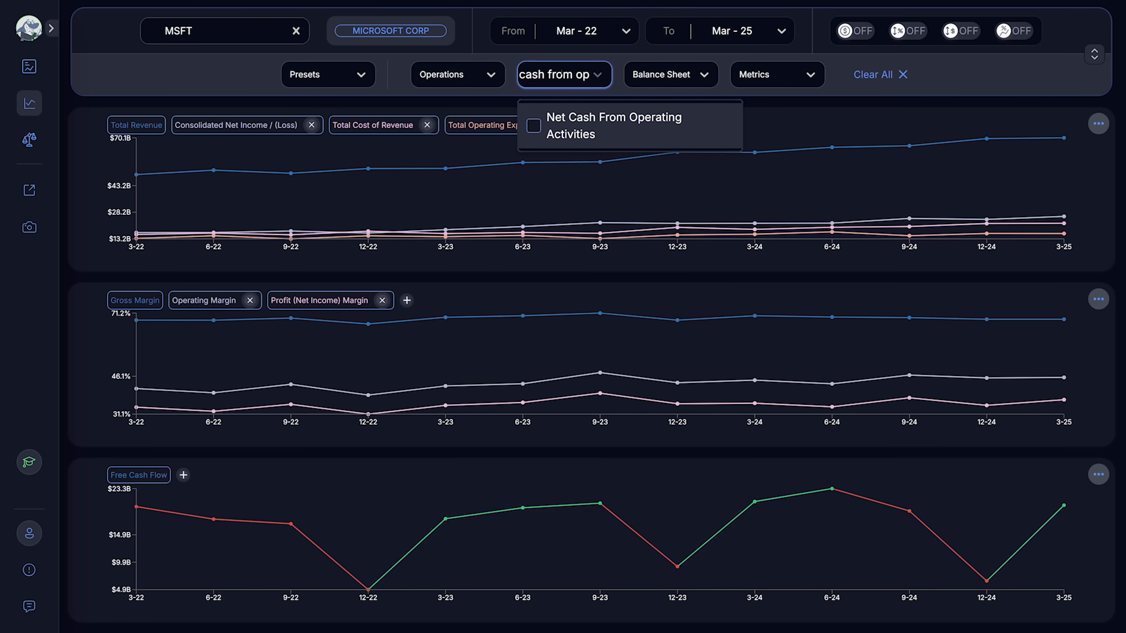
{"action": "left_click", "coordinate": [533, 125]}
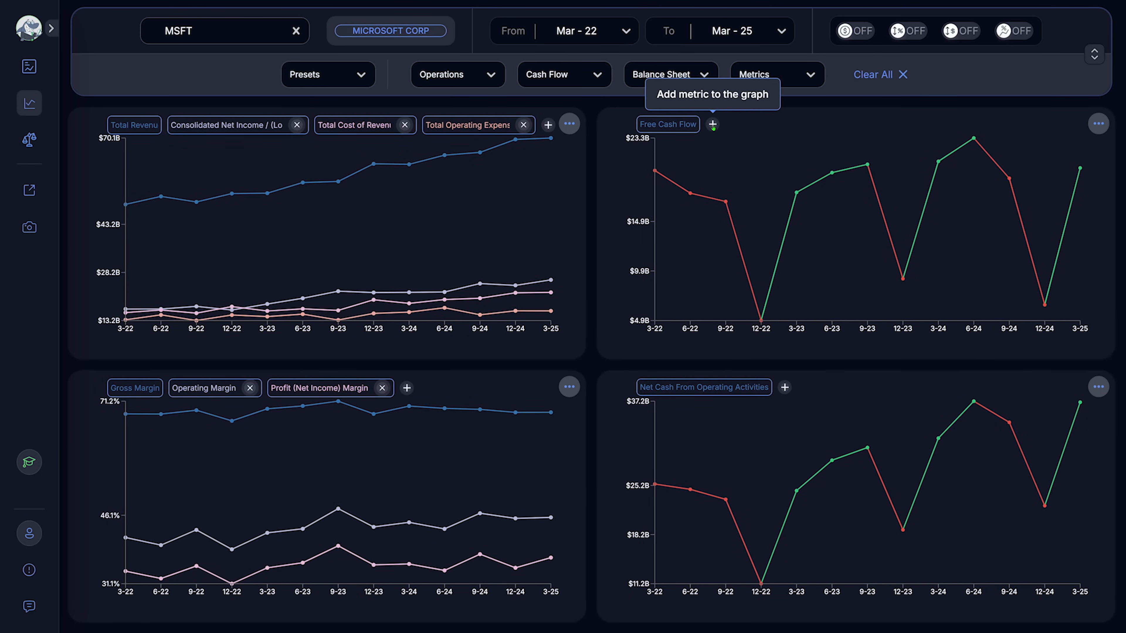
{"action": "left_click", "coordinate": [711, 124]}
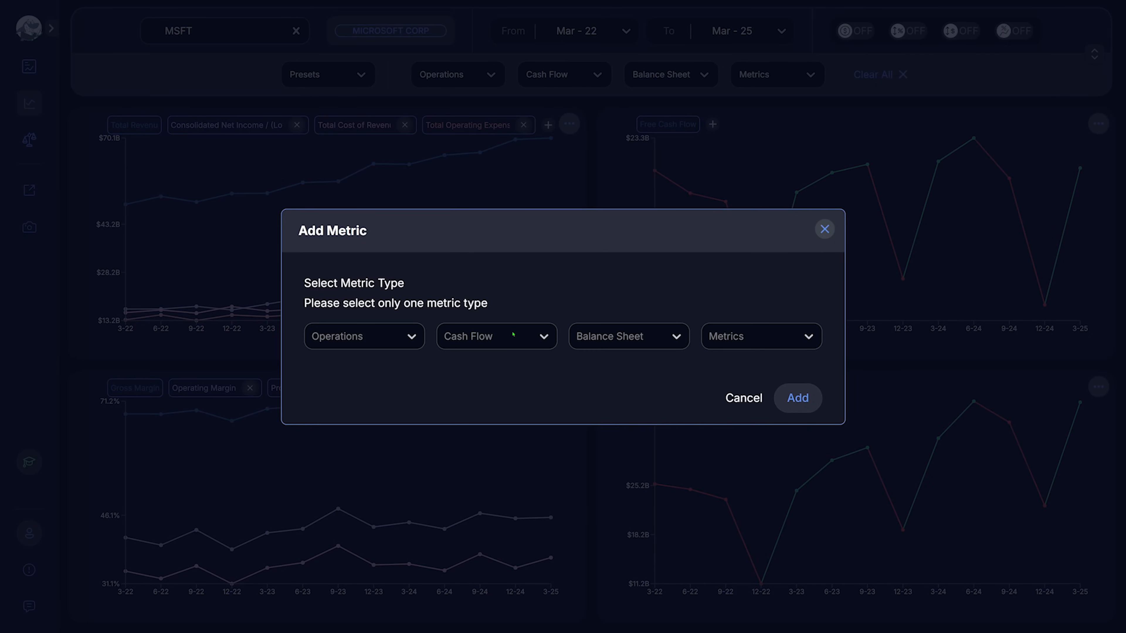
{"action": "type", "text": "net cash"}
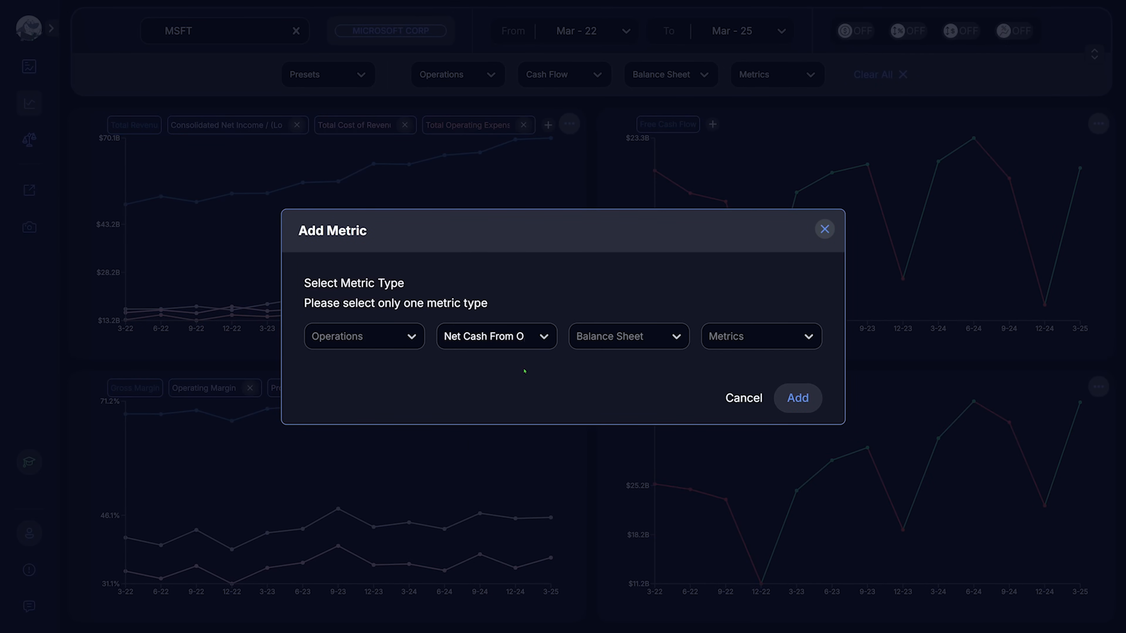
{"action": "left_click", "coordinate": [797, 397]}
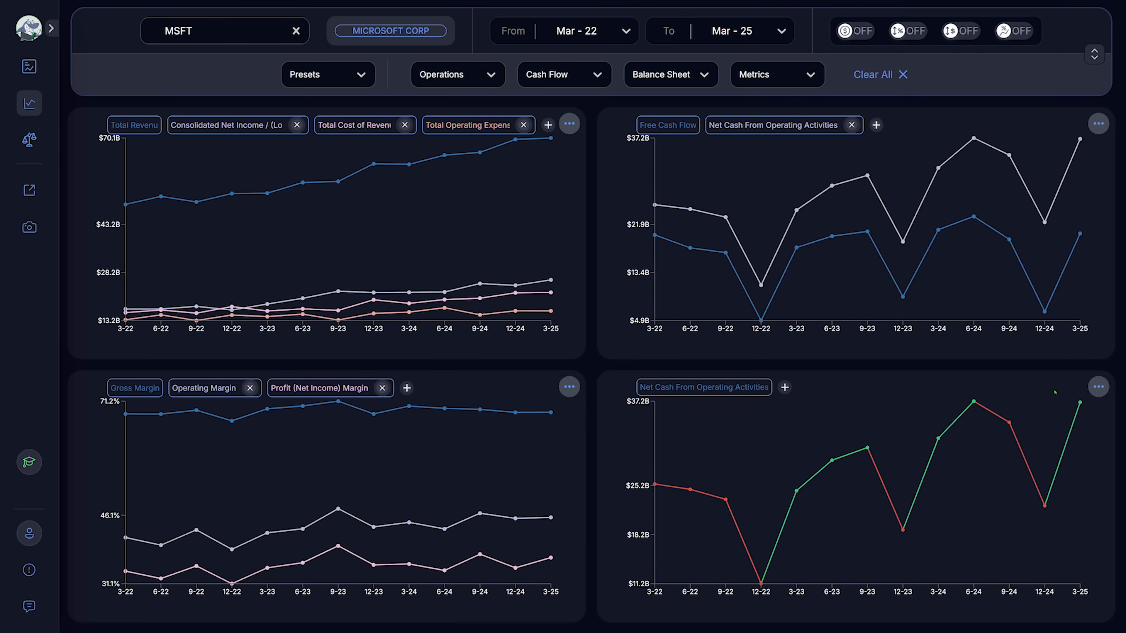
Remove the standalone Net Cash From Operating Activities chart, leaving revenue, margin and cash flow charts
{"action": "left_click", "coordinate": [1094, 55]}
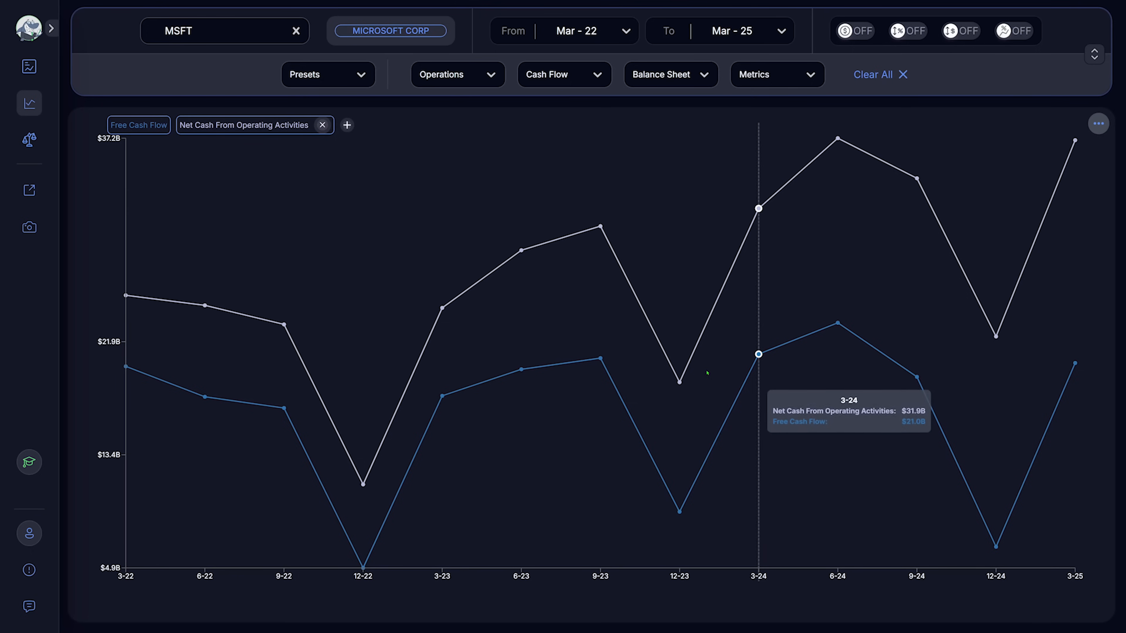
{"action": "mouse_move", "coordinate": [837, 323]}
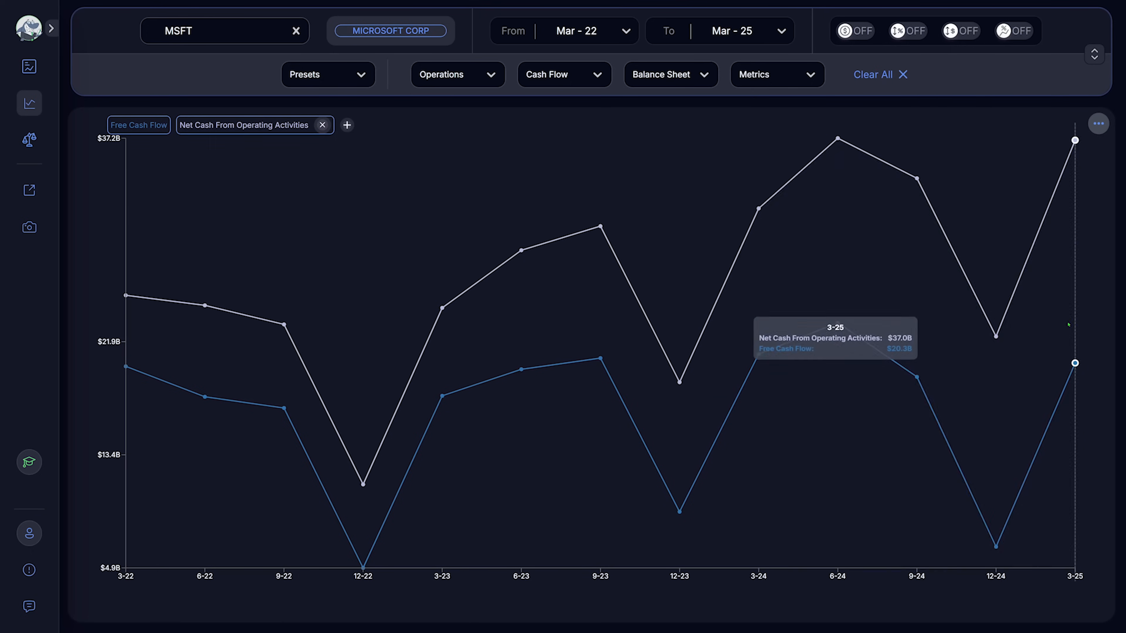
{"action": "left_click", "coordinate": [1098, 124]}
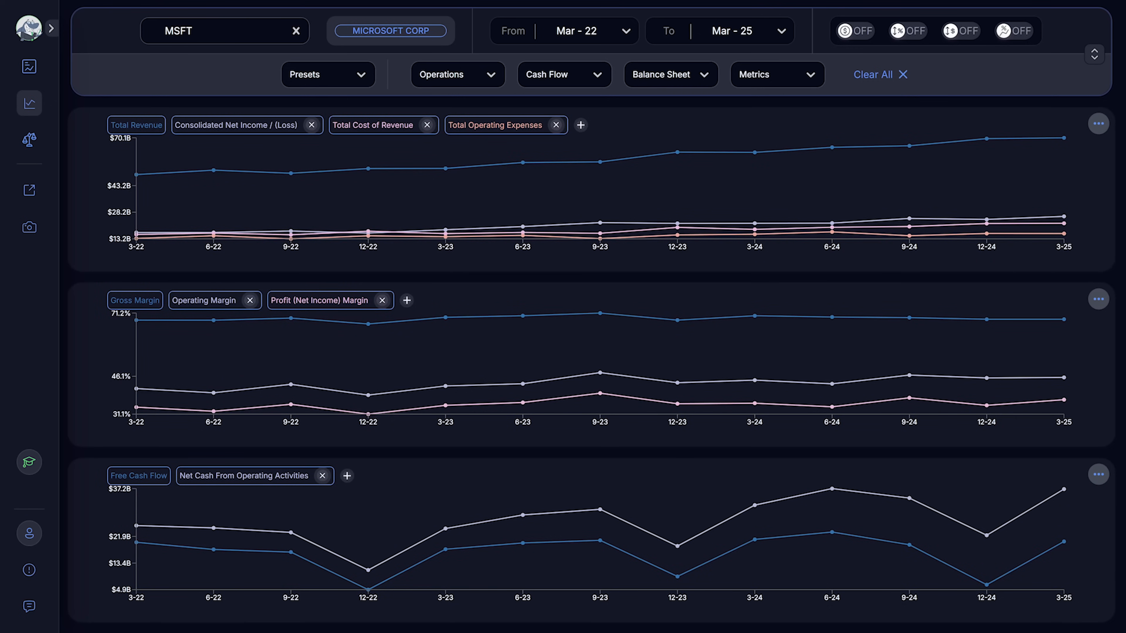
Chart Weighted Average Basic & Diluted Shares Outstanding and Diluted Earnings per Share via an 'earn' search
{"action": "left_click", "coordinate": [457, 74]}
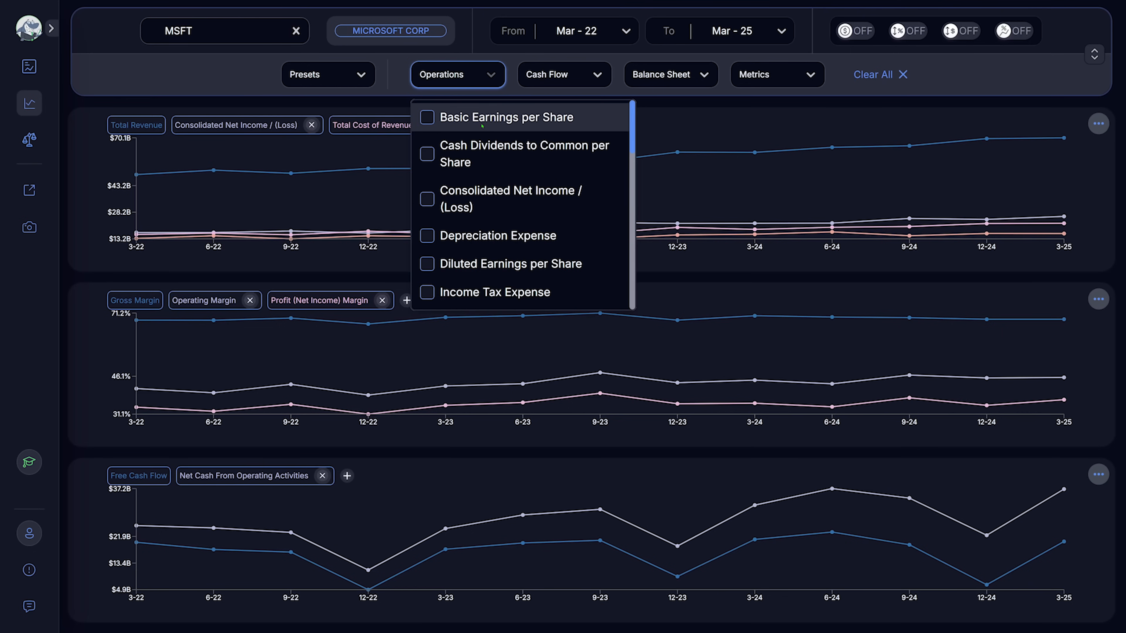
{"action": "type", "text": "e"}
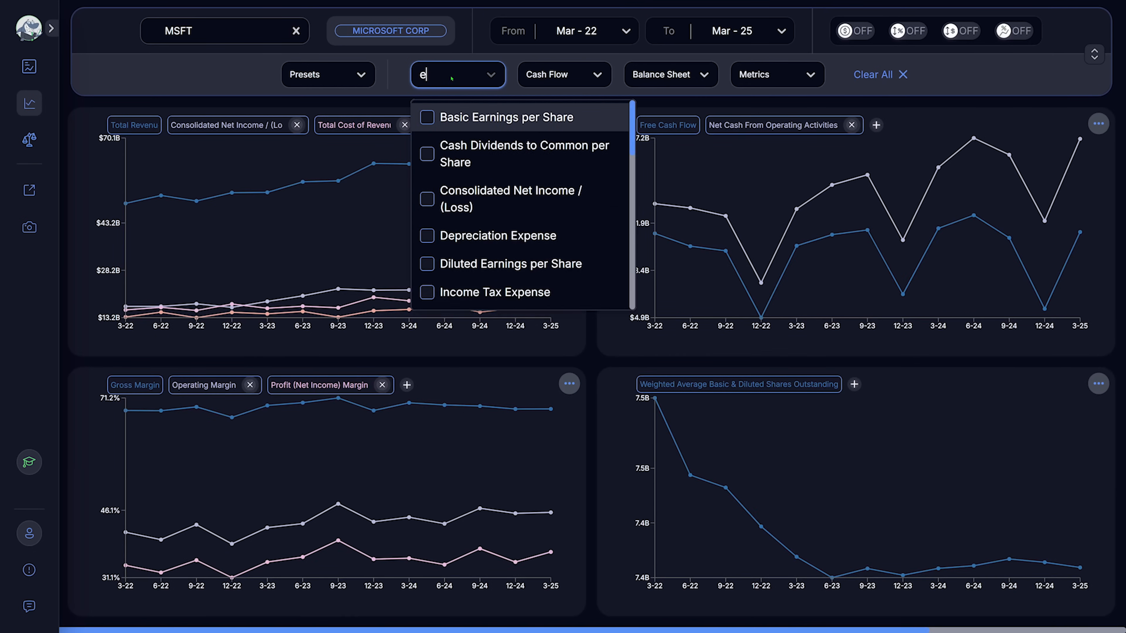
{"action": "type", "text": "arn"}
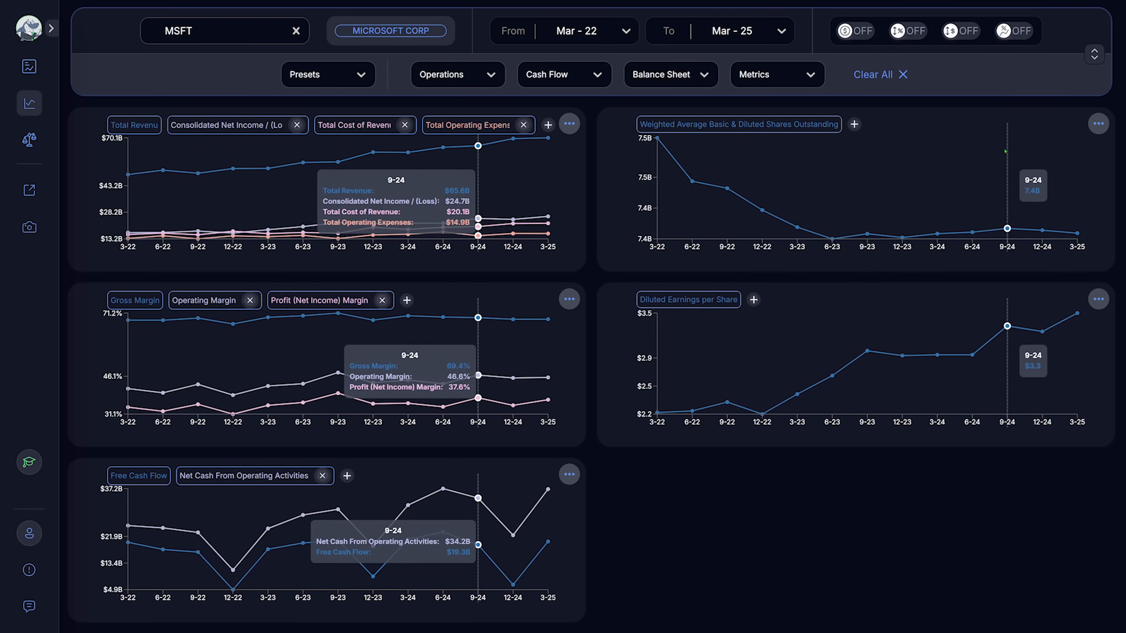
Show all five charts as percentage change, restore absolute values, and bring up the company picker
{"action": "left_click", "coordinate": [1014, 31]}
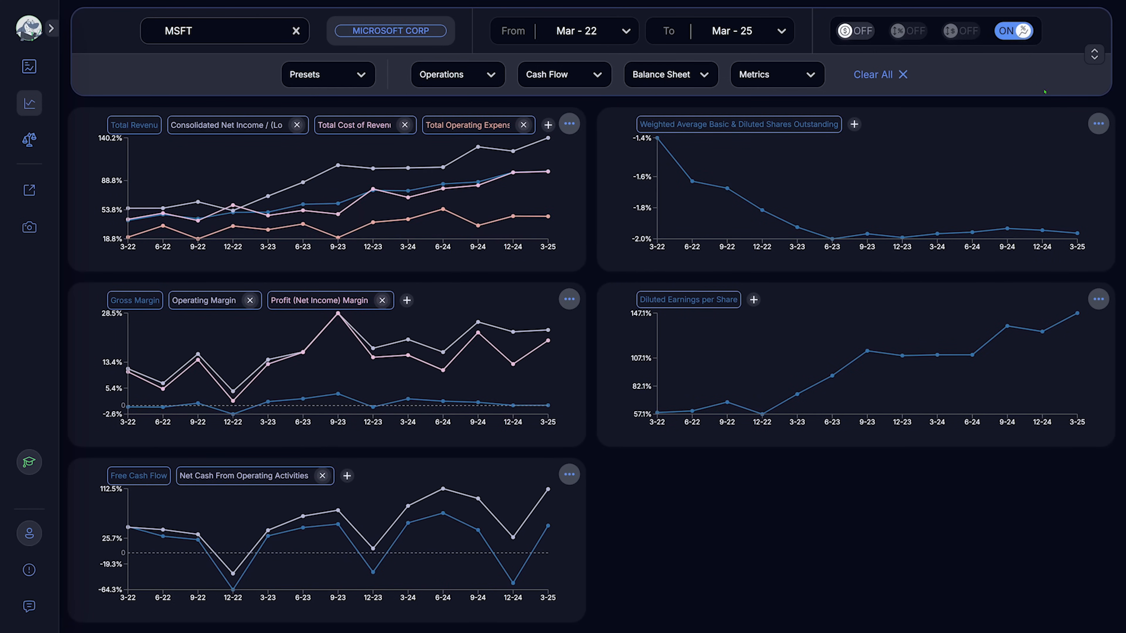
{"action": "mouse_move", "coordinate": [548, 214]}
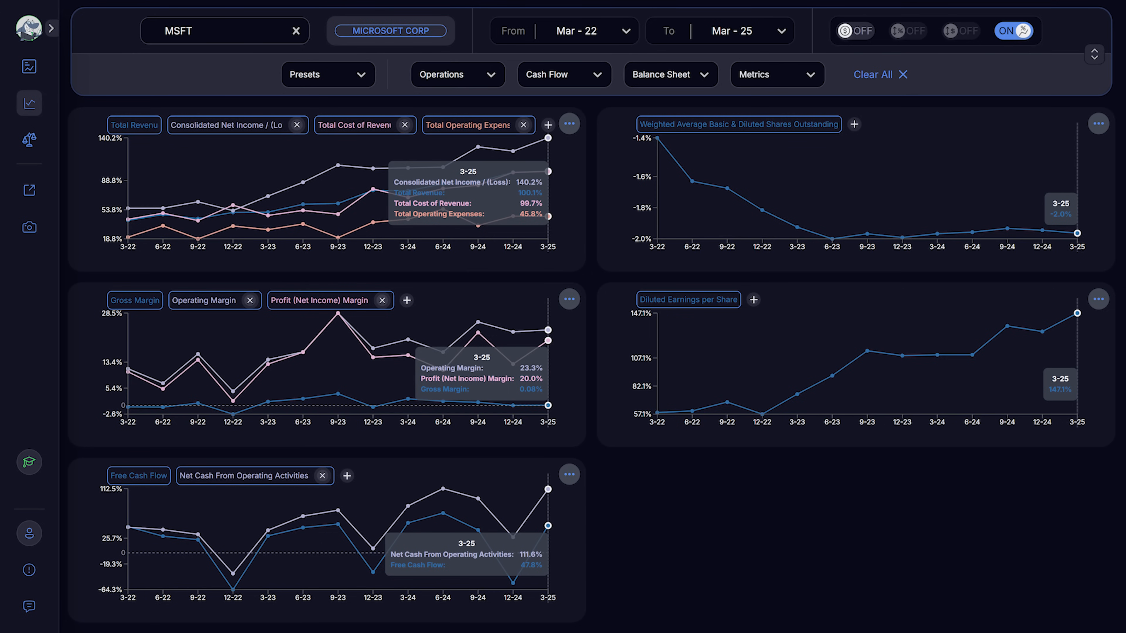
{"action": "left_click", "coordinate": [1014, 31]}
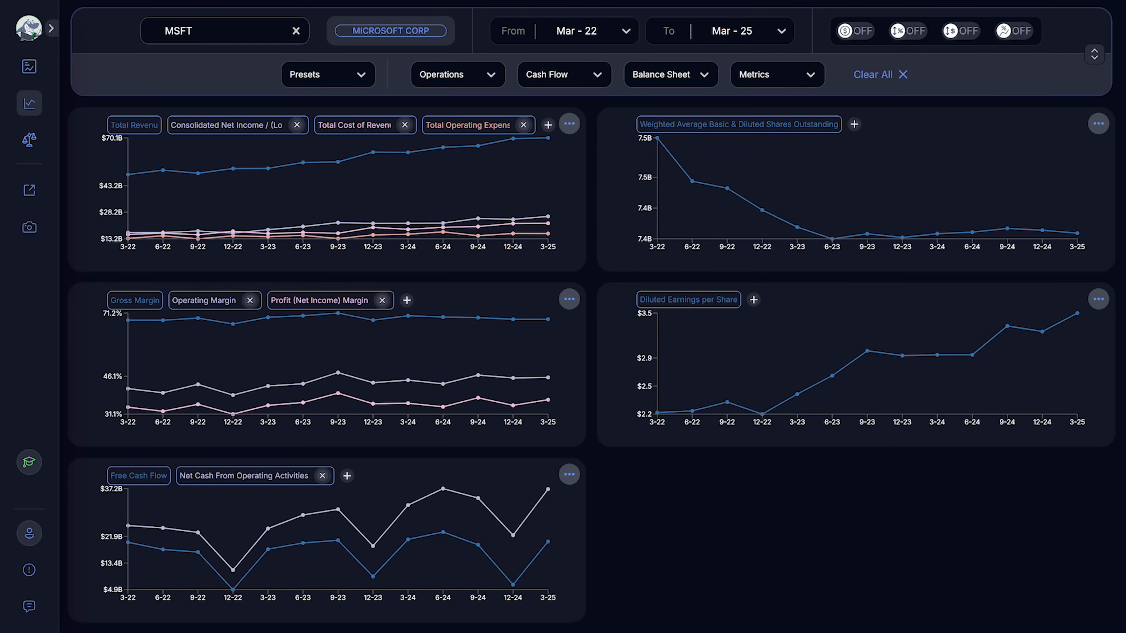
{"action": "left_click", "coordinate": [215, 31]}
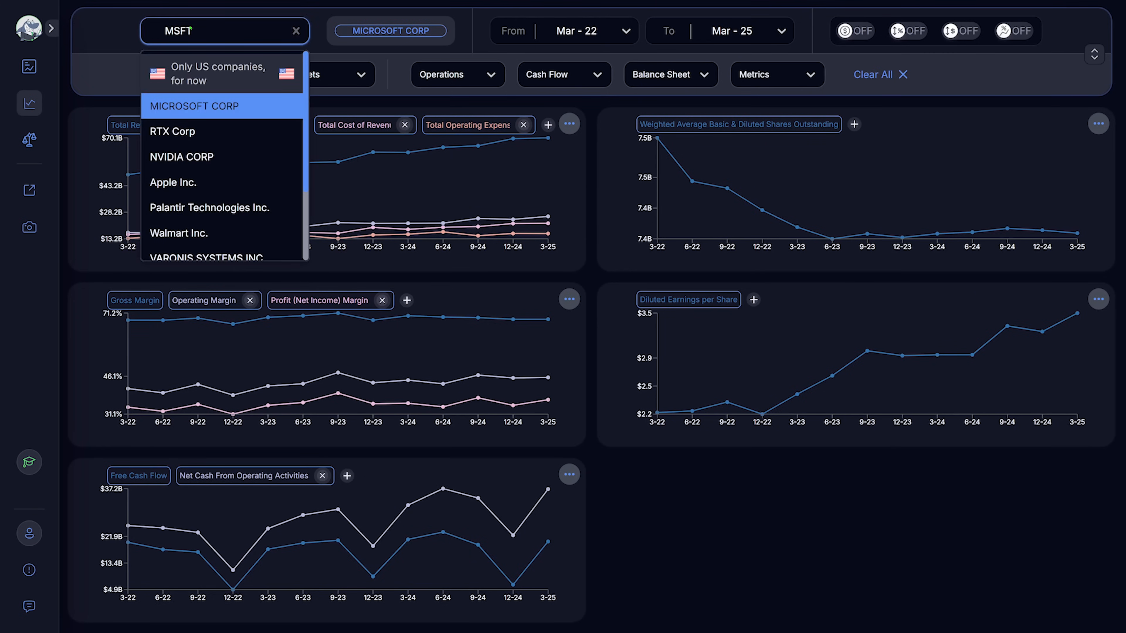
Preview the dashboard for NVIDIA, then Apple (AAPL), and search for Tesla (TS)
{"action": "left_click", "coordinate": [181, 156]}
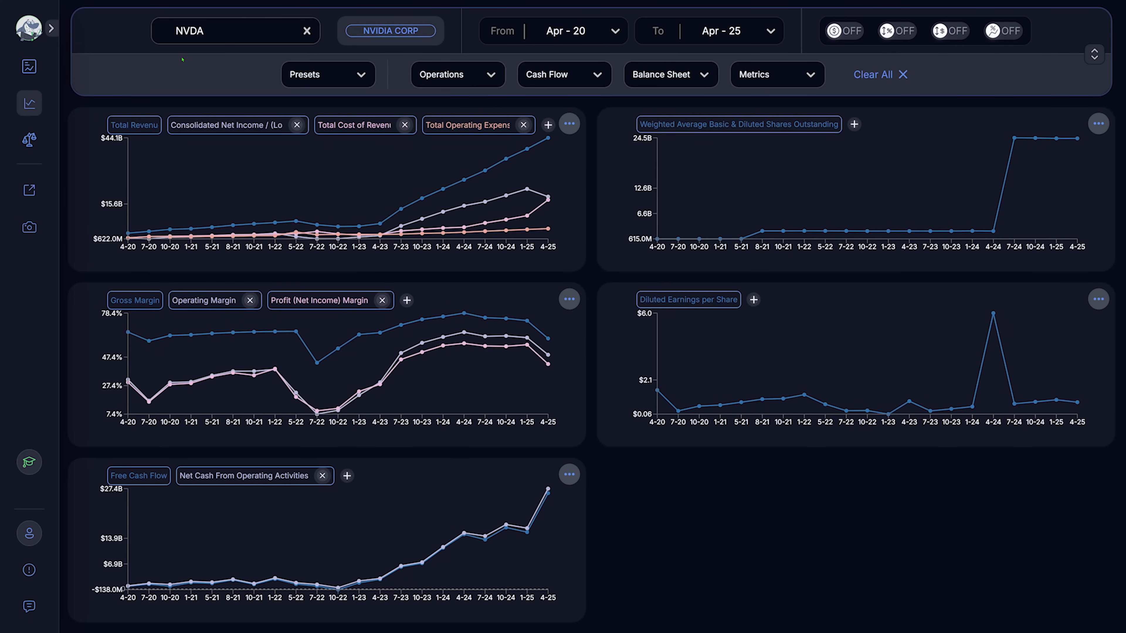
{"action": "type", "text": "aapl"}
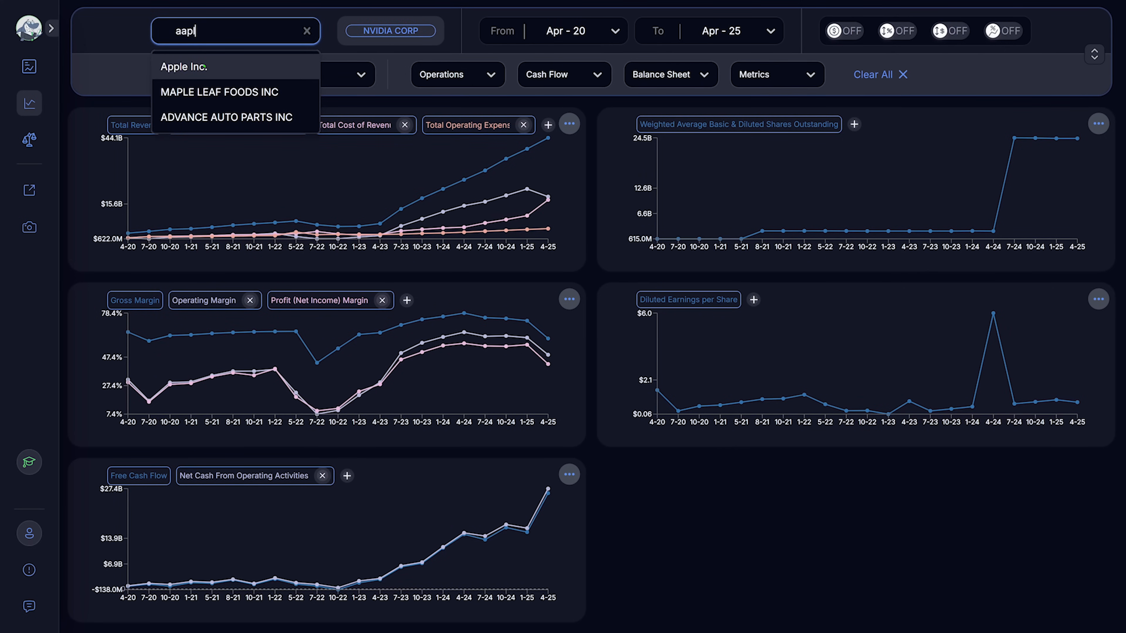
{"action": "left_click", "coordinate": [184, 66]}
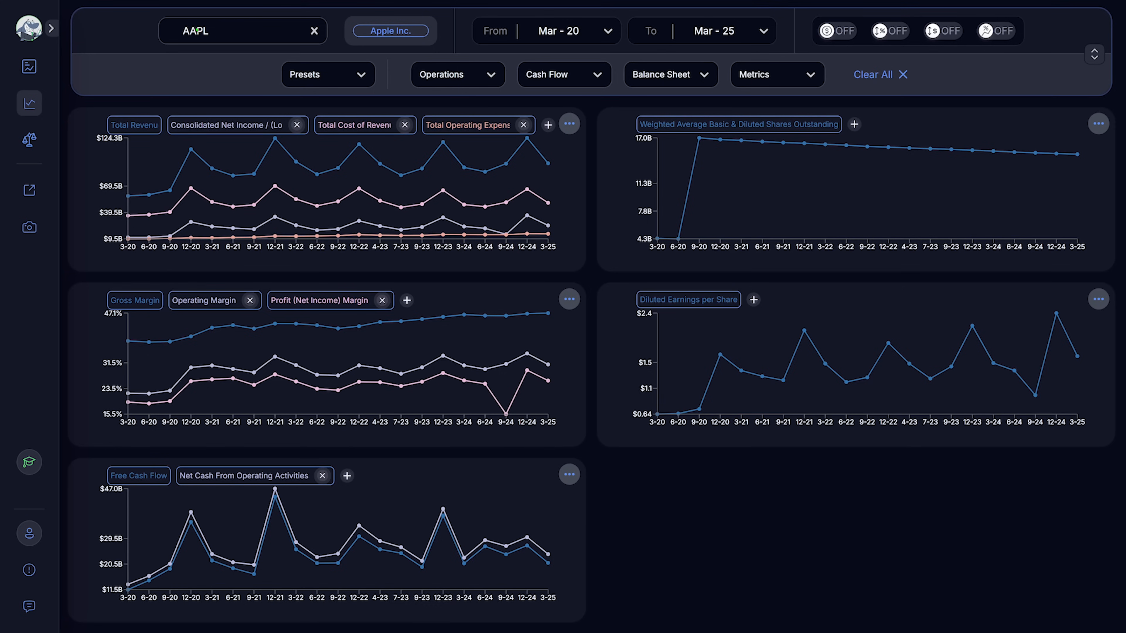
{"action": "type", "text": "ts"}
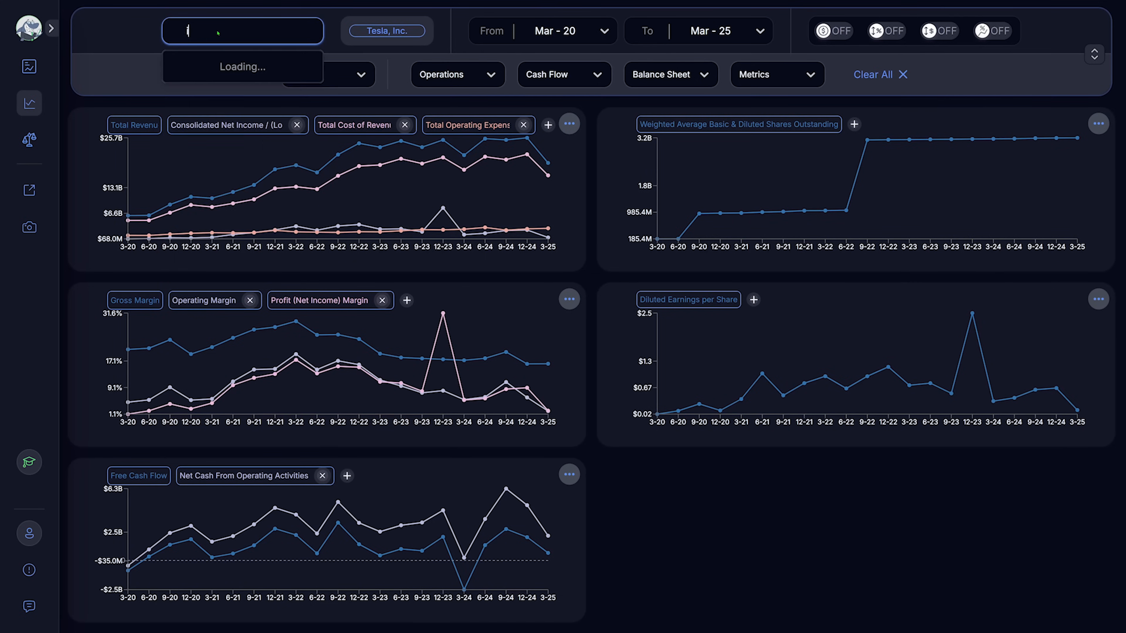
Preview Intel (INTC), then return the dashboard to Microsoft Corp
{"action": "type", "text": "inel"}
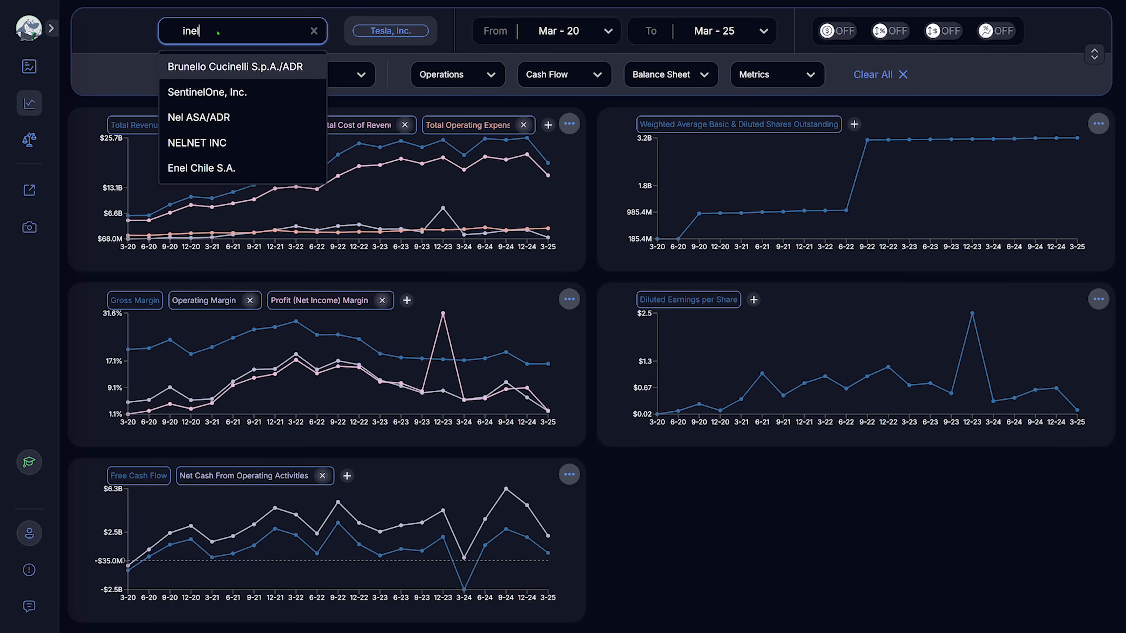
{"action": "type", "text": "intc"}
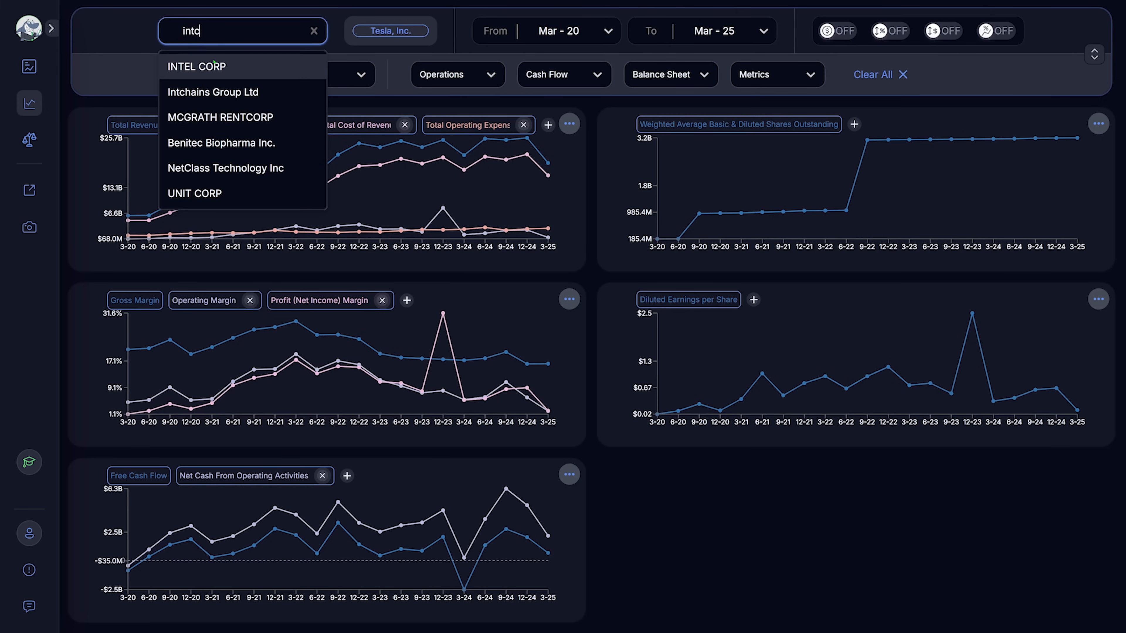
{"action": "left_click", "coordinate": [197, 67]}
{"action": "type", "text": "msft"}
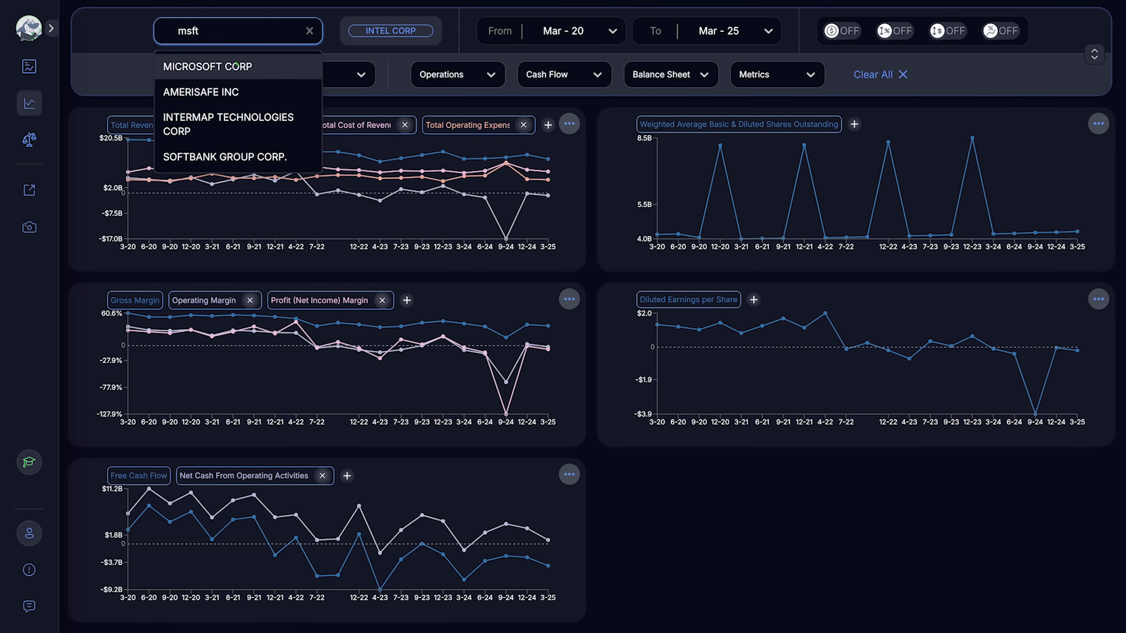
{"action": "left_click", "coordinate": [208, 66]}
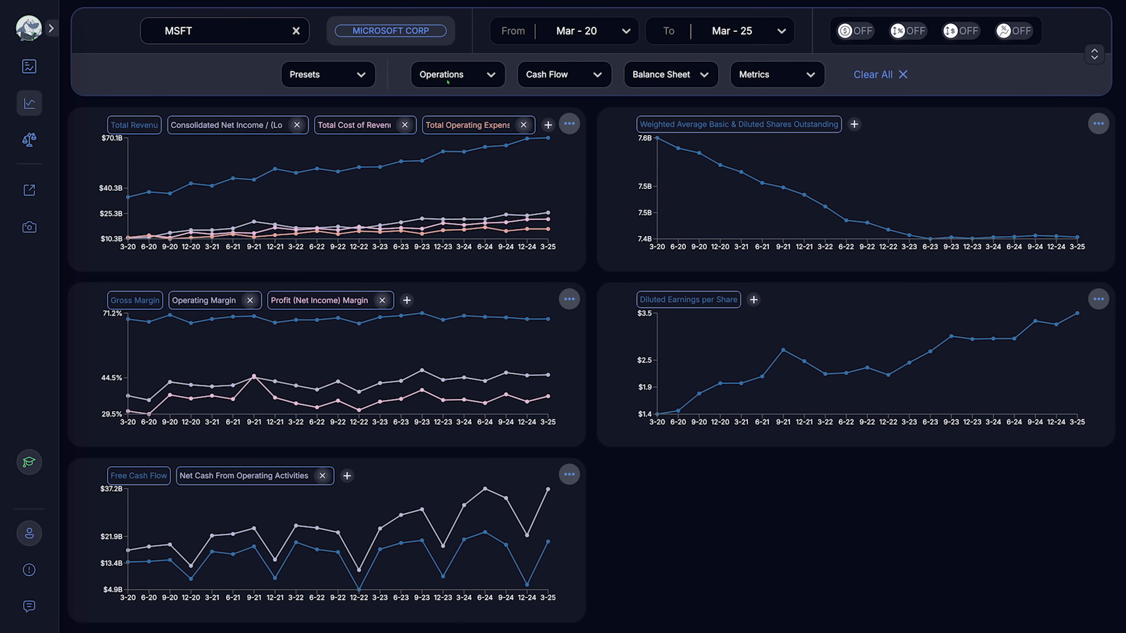
{"action": "left_click", "coordinate": [457, 73]}
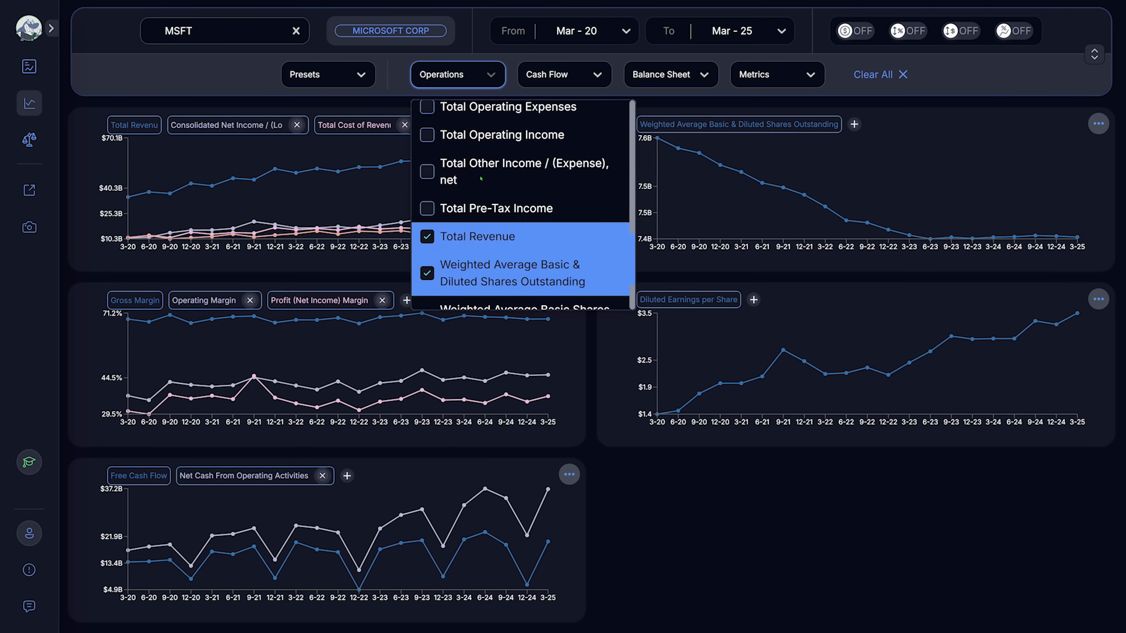
{"action": "left_click", "coordinate": [565, 74]}
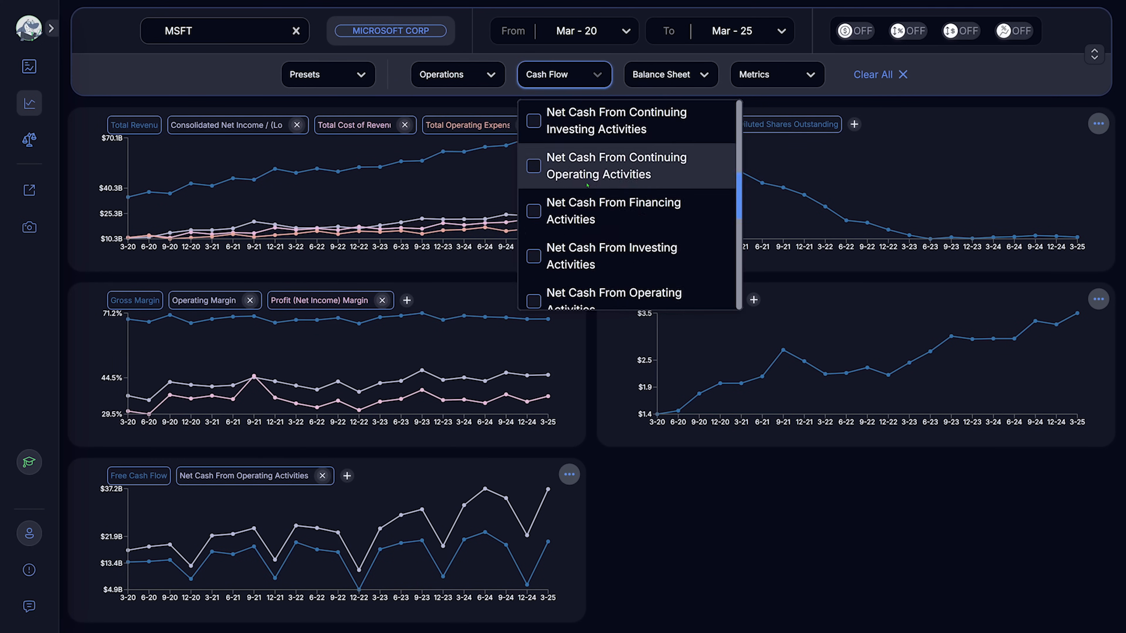
{"action": "left_click", "coordinate": [669, 74]}
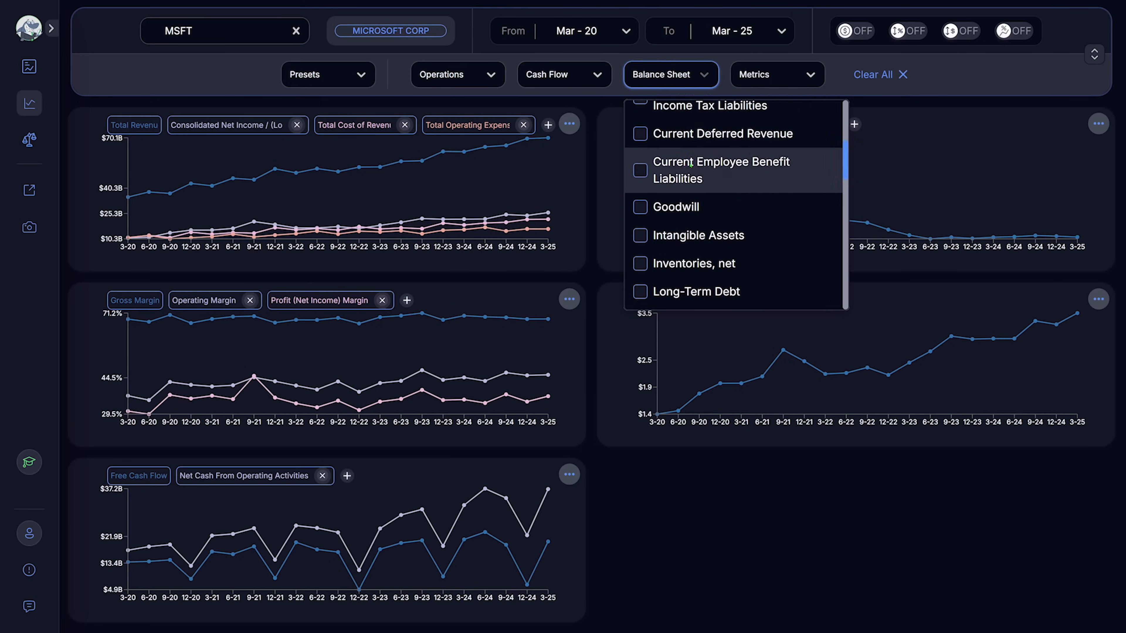
{"action": "left_click", "coordinate": [777, 74]}
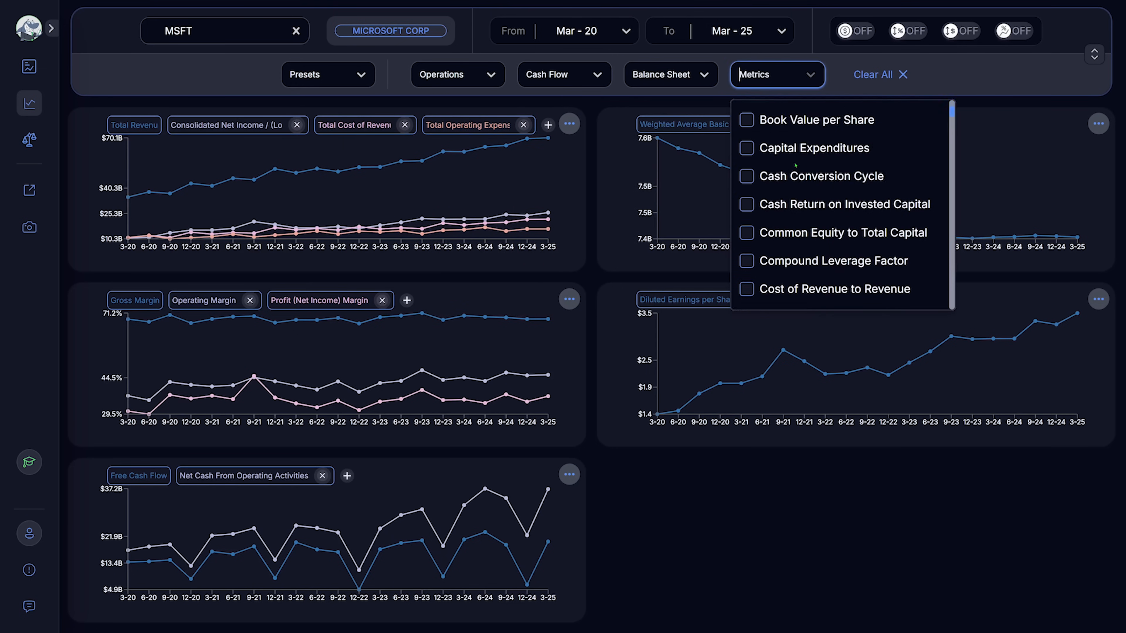
{"action": "scroll", "scroll_direction": "down", "scroll_amount": 3}
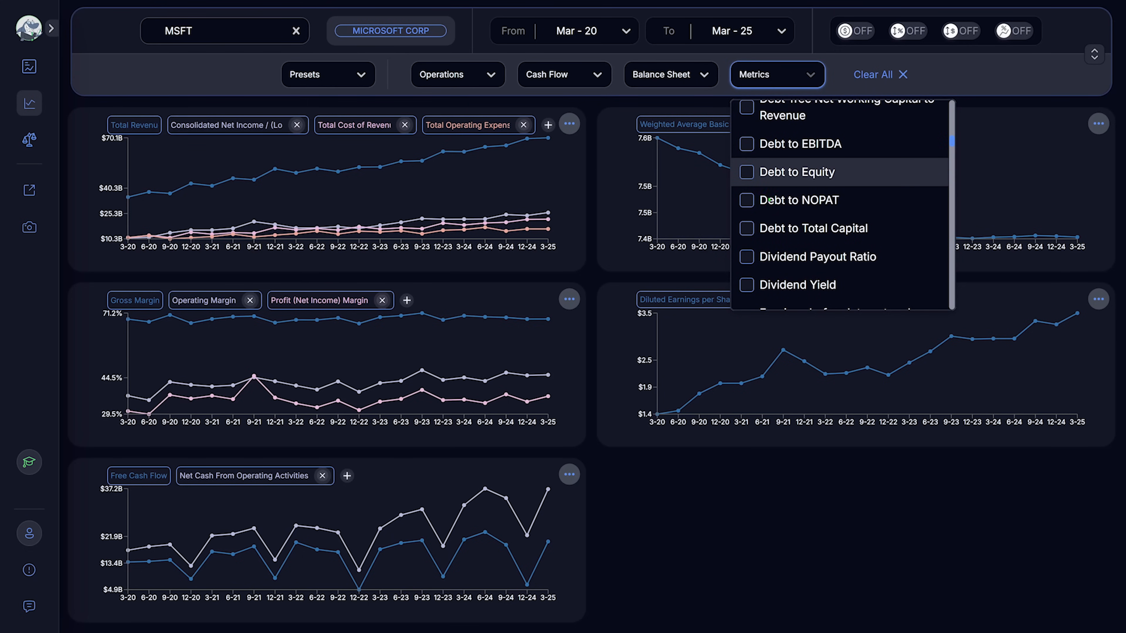